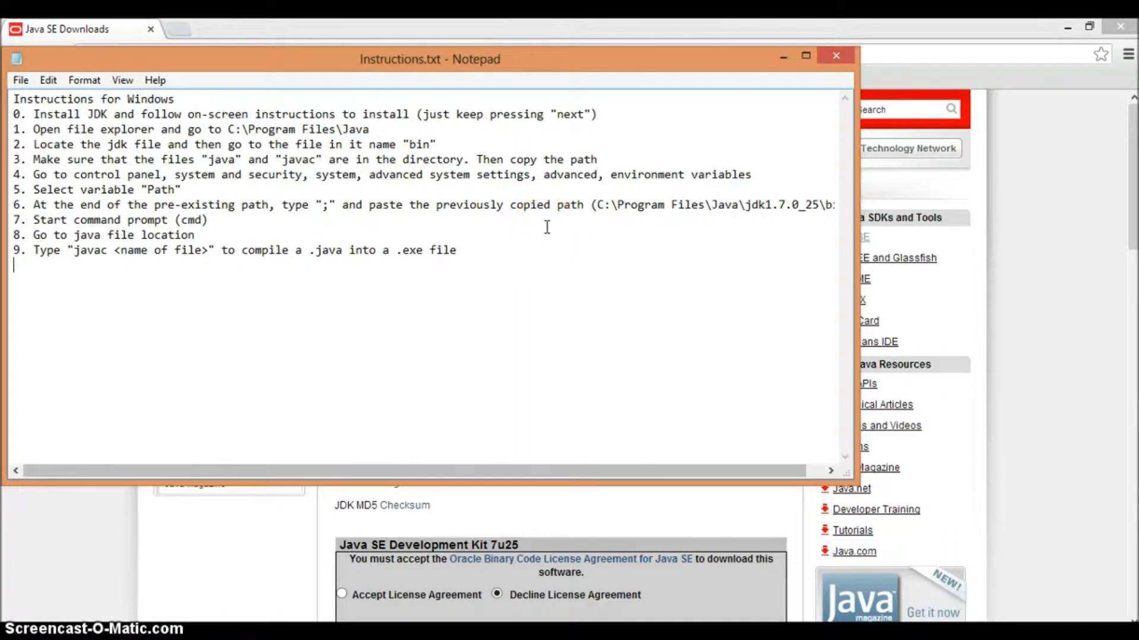
mouse_move(545, 252)
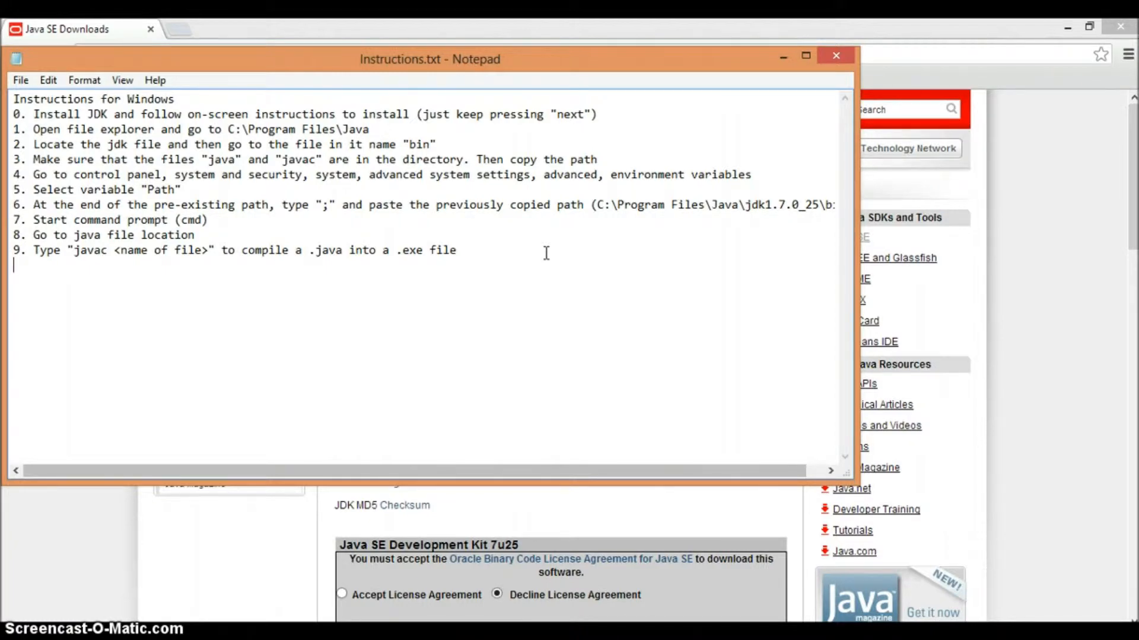
- Bring the Java SE Downloads page forward and scroll to the JDK 7u25 download table
click(835, 55)
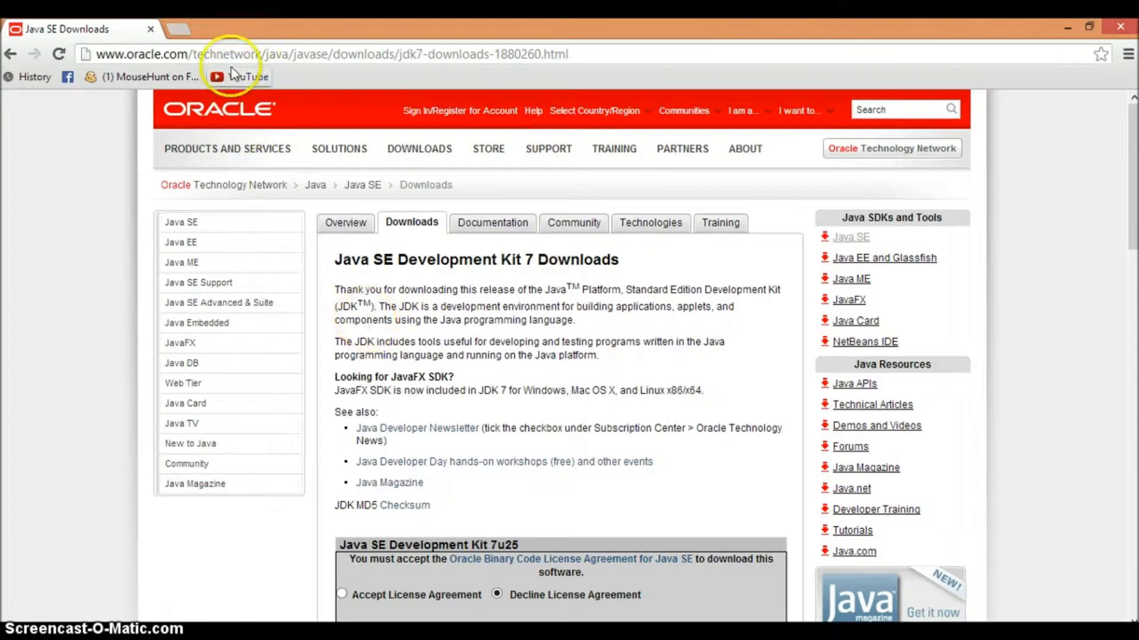
click(327, 53)
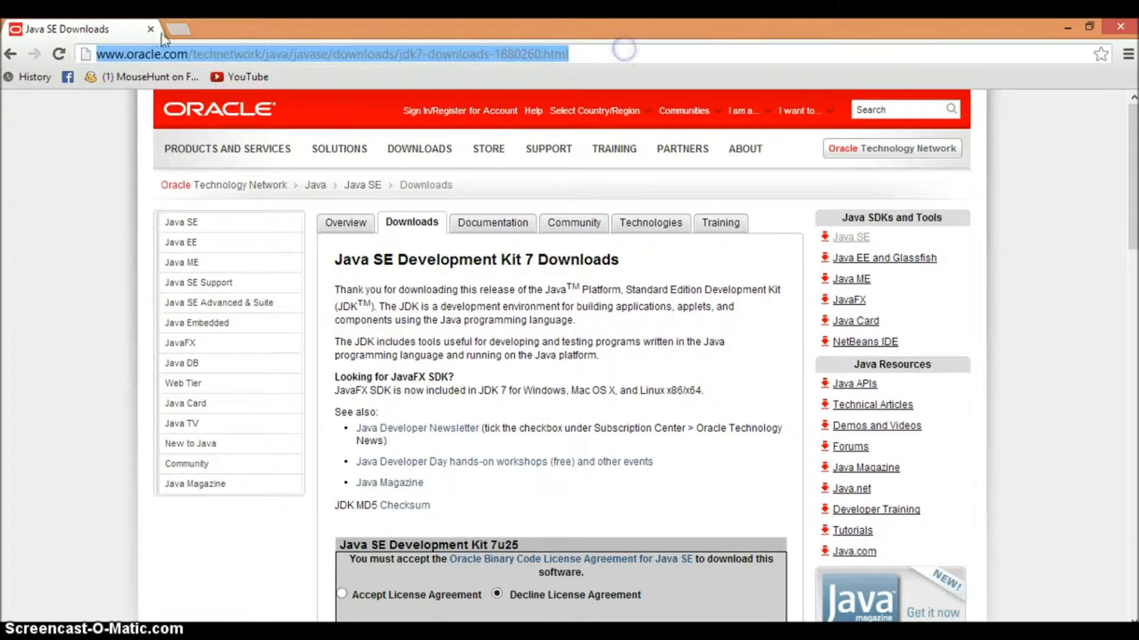
mouse_move(174, 29)
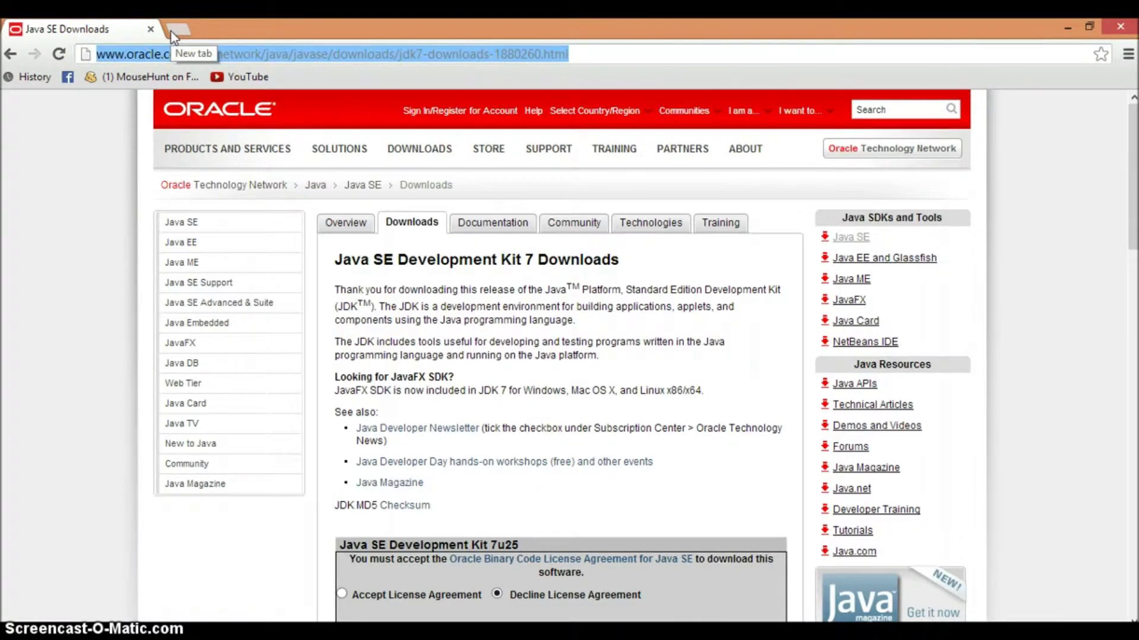
mouse_move(360, 283)
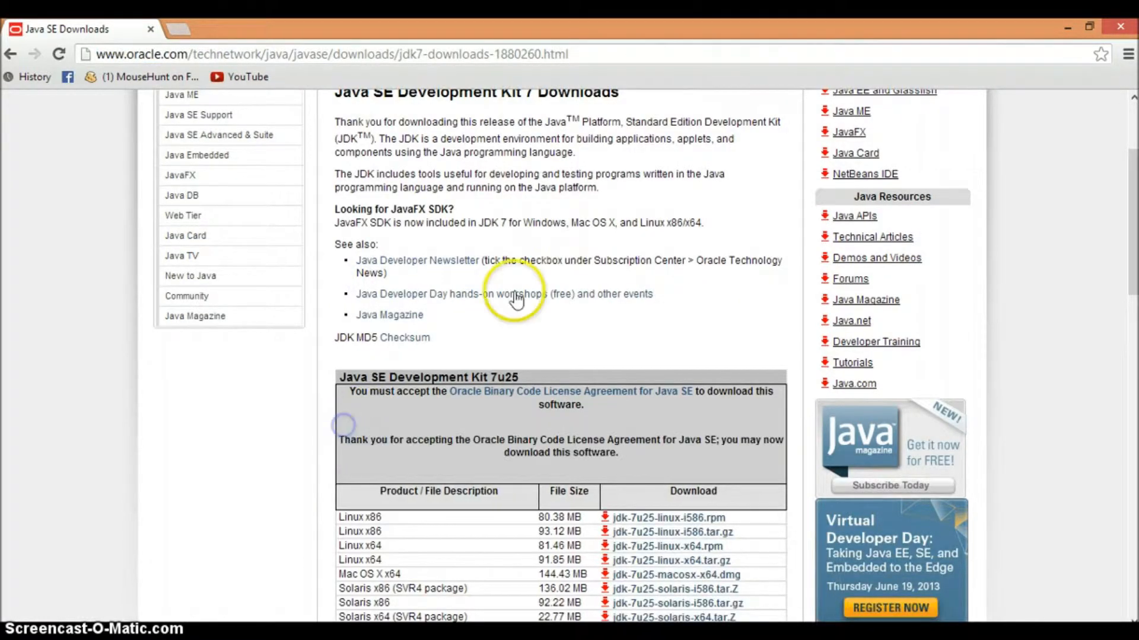
scroll(down, 3)
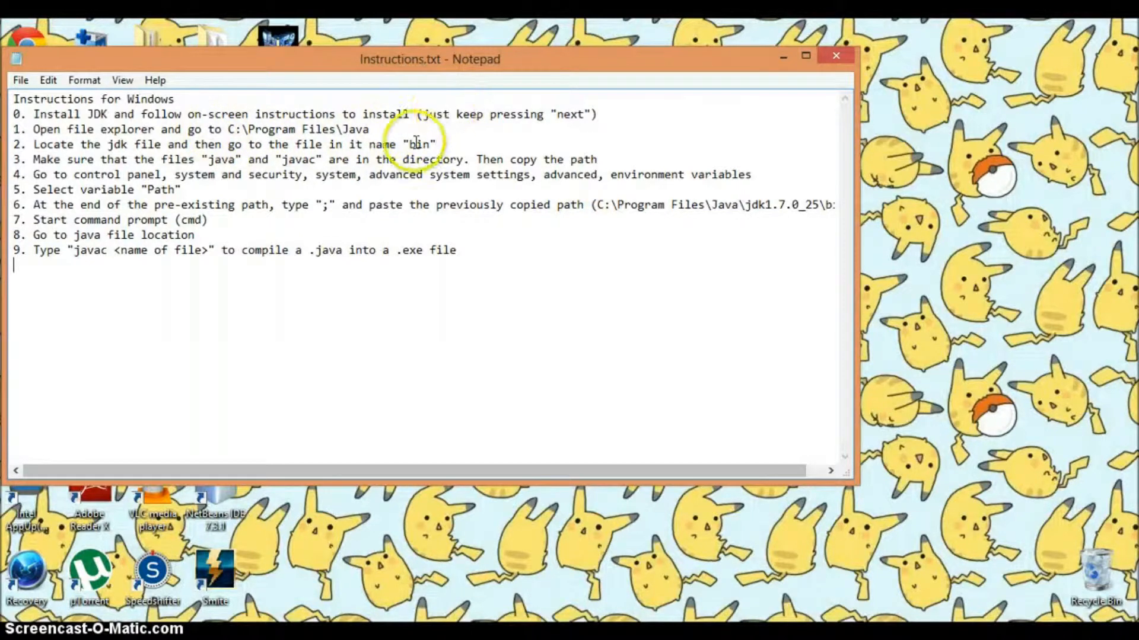
mouse_move(509, 137)
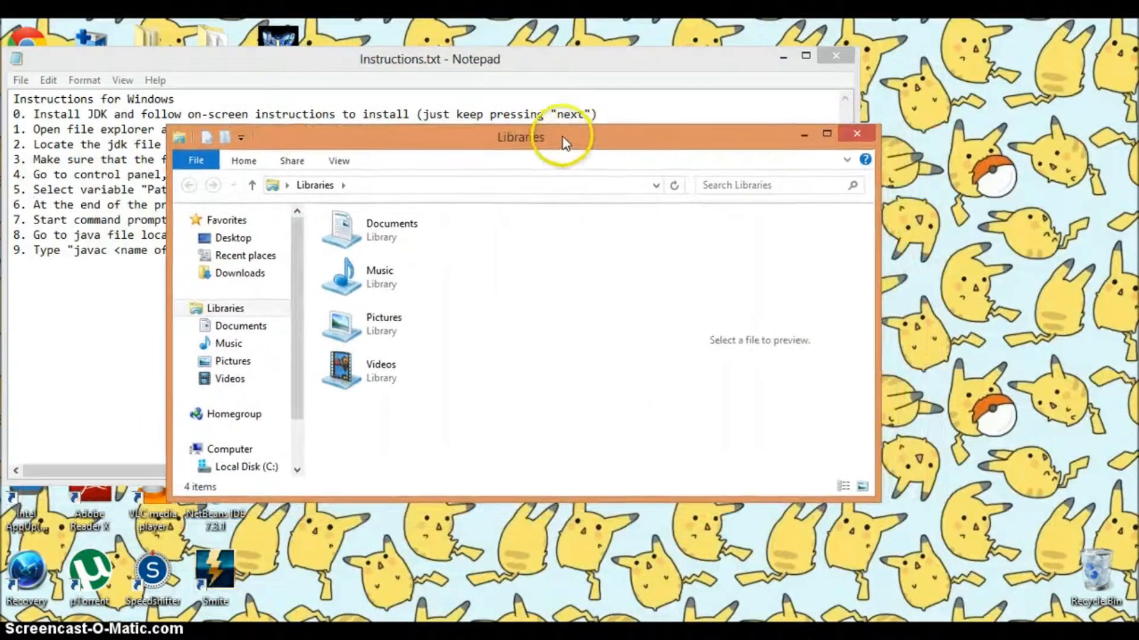
- Browse to C:\Program Files\Java\jdk1.7.0_25\bin and select its full path in the address bar
click(245, 466)
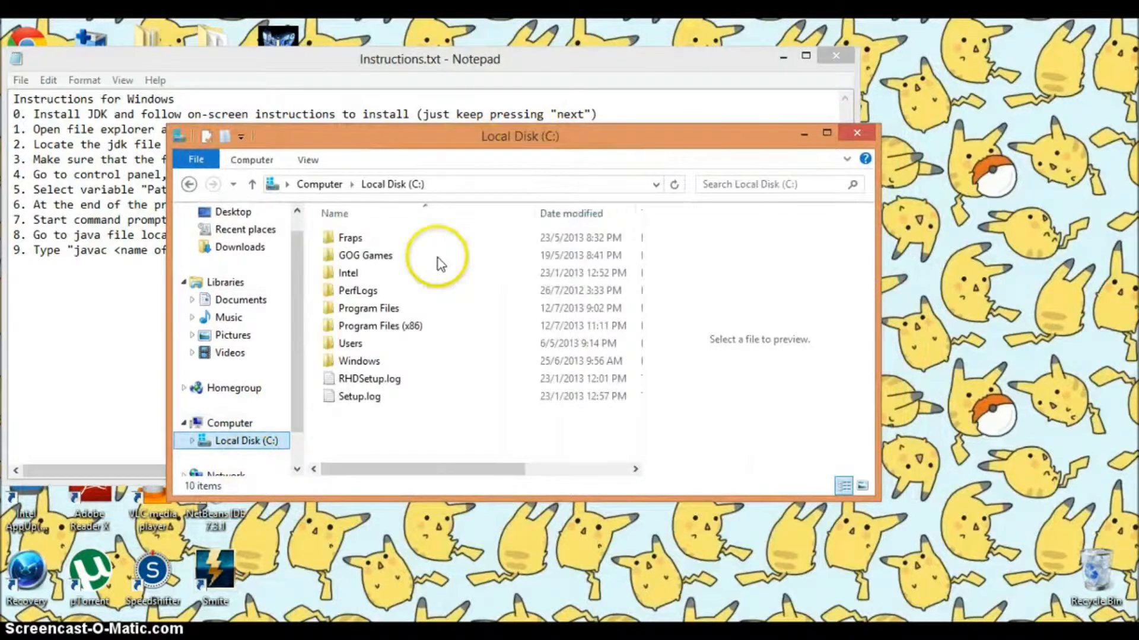
double_click(368, 309)
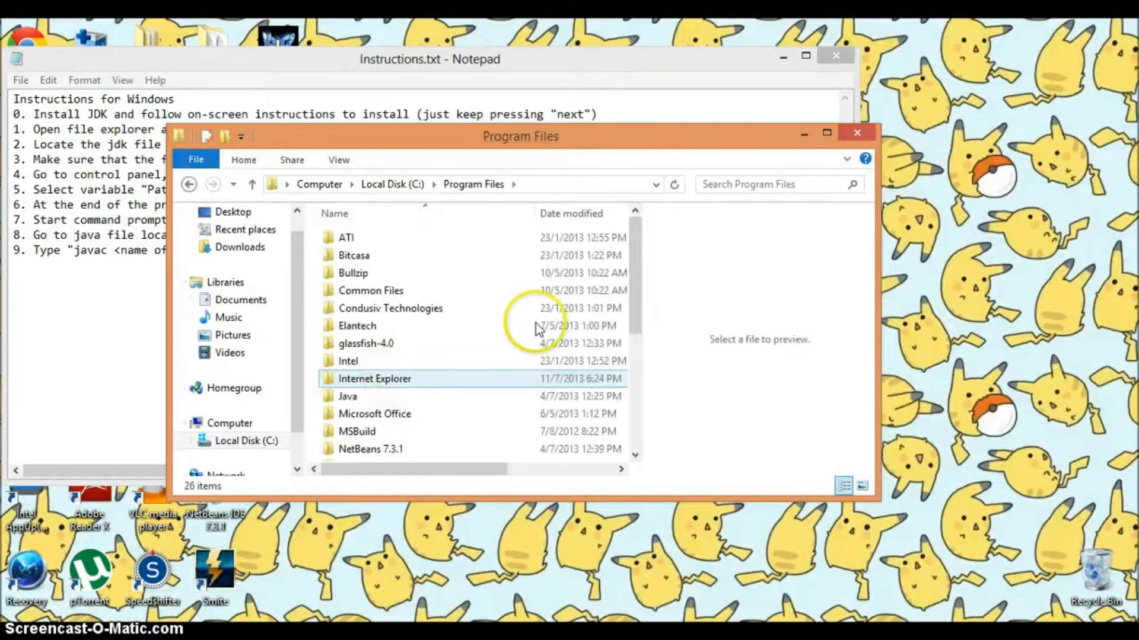
double_click(348, 396)
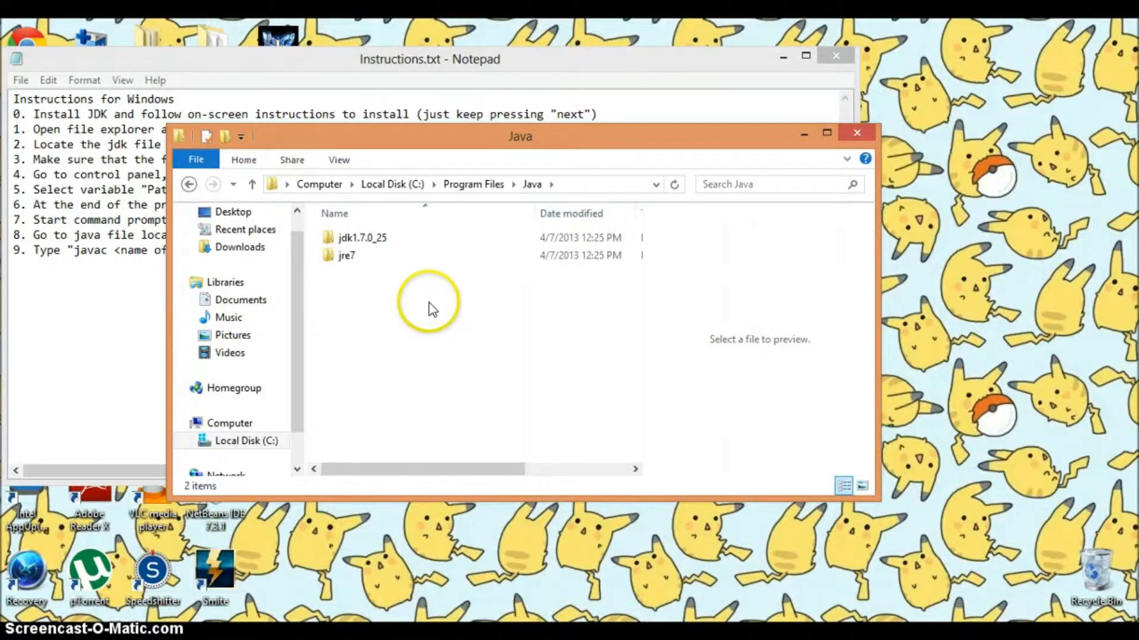
click(361, 238)
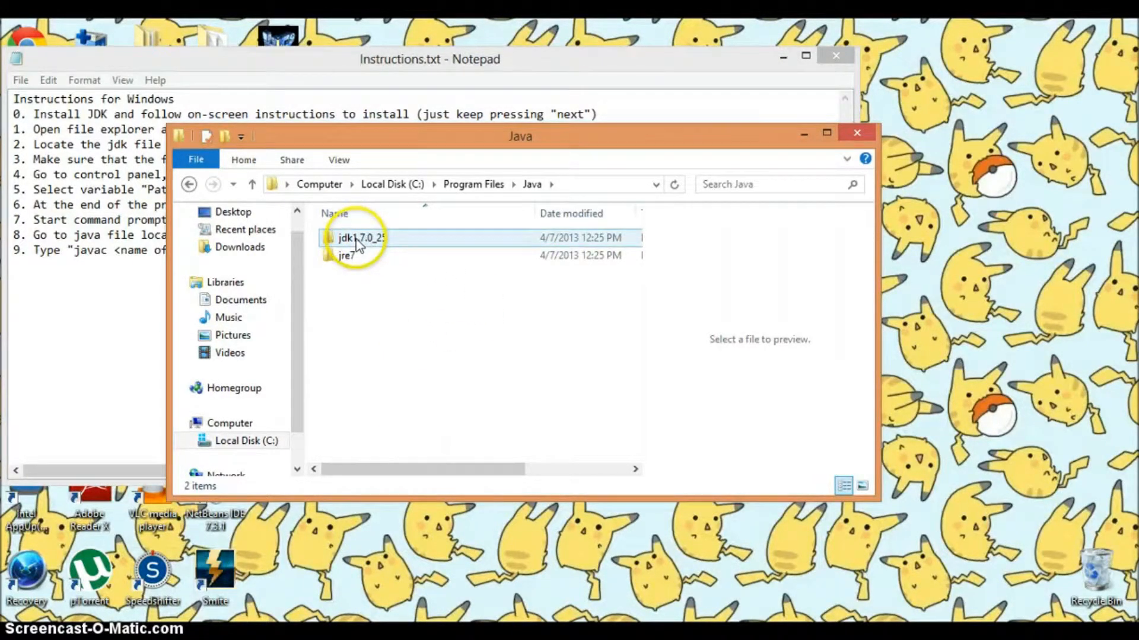
double_click(356, 237)
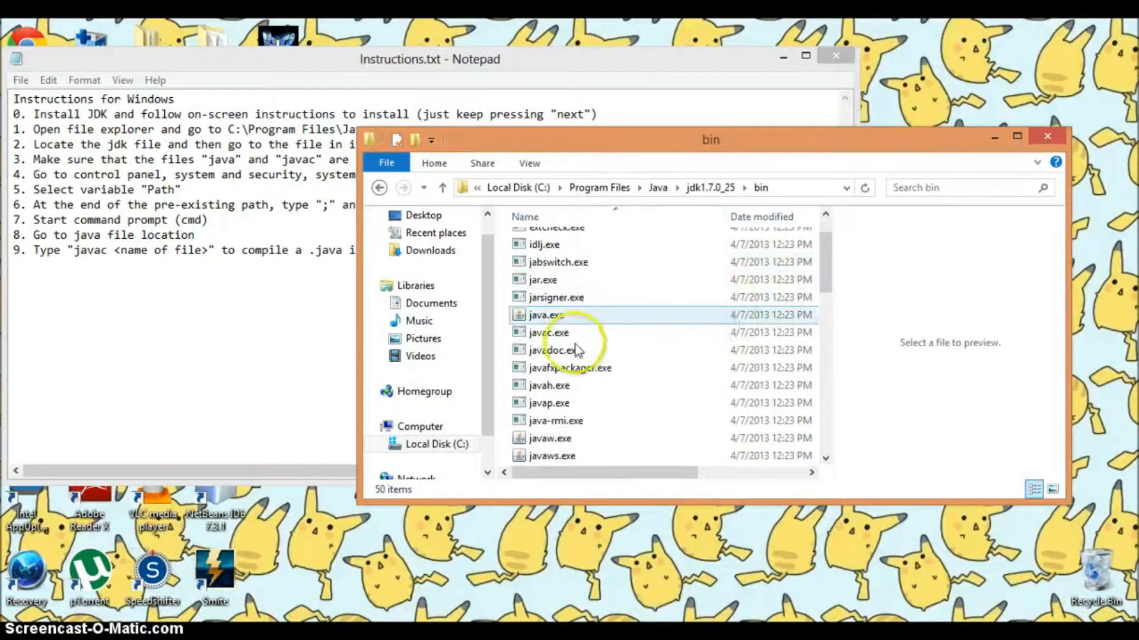
click(554, 349)
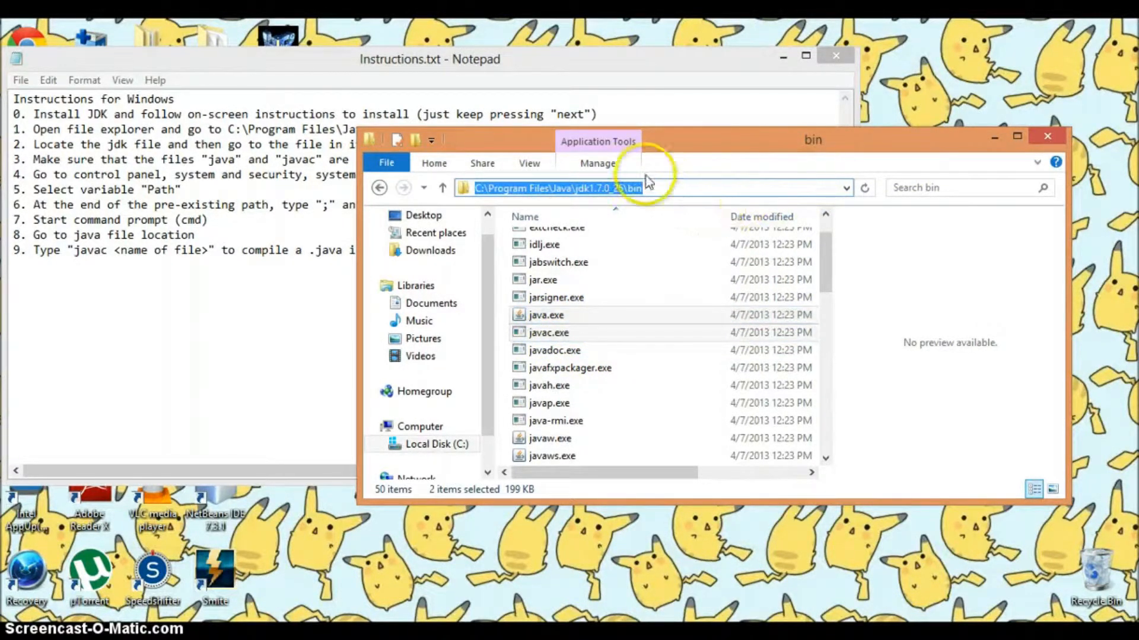
mouse_move(588, 163)
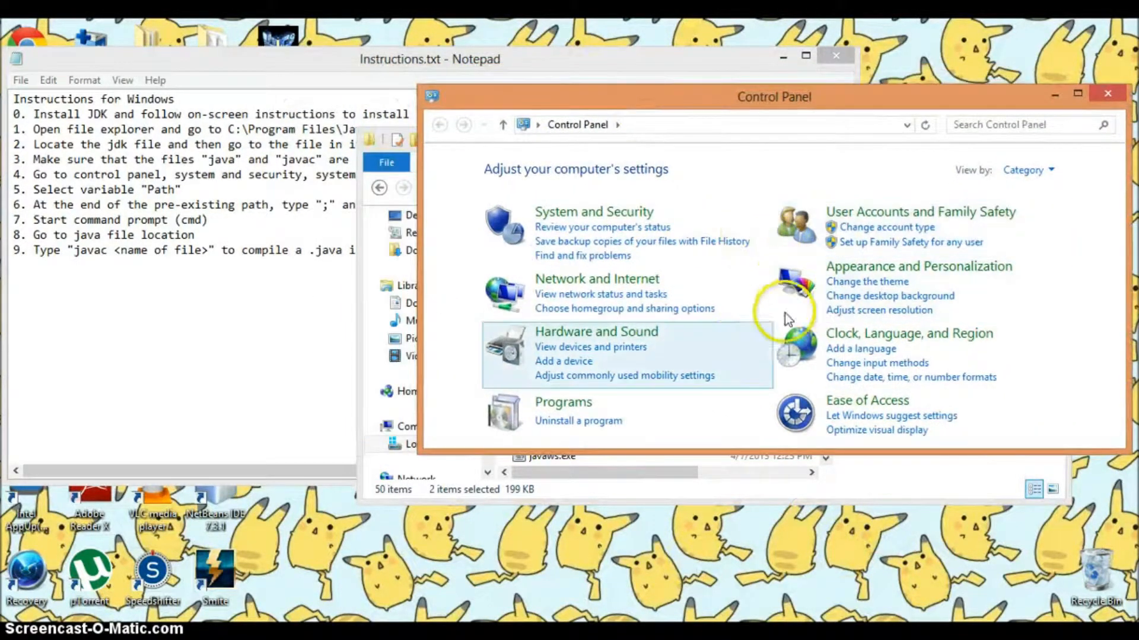
- Reach System Properties via System and Security > System > Advanced system settings
click(593, 211)
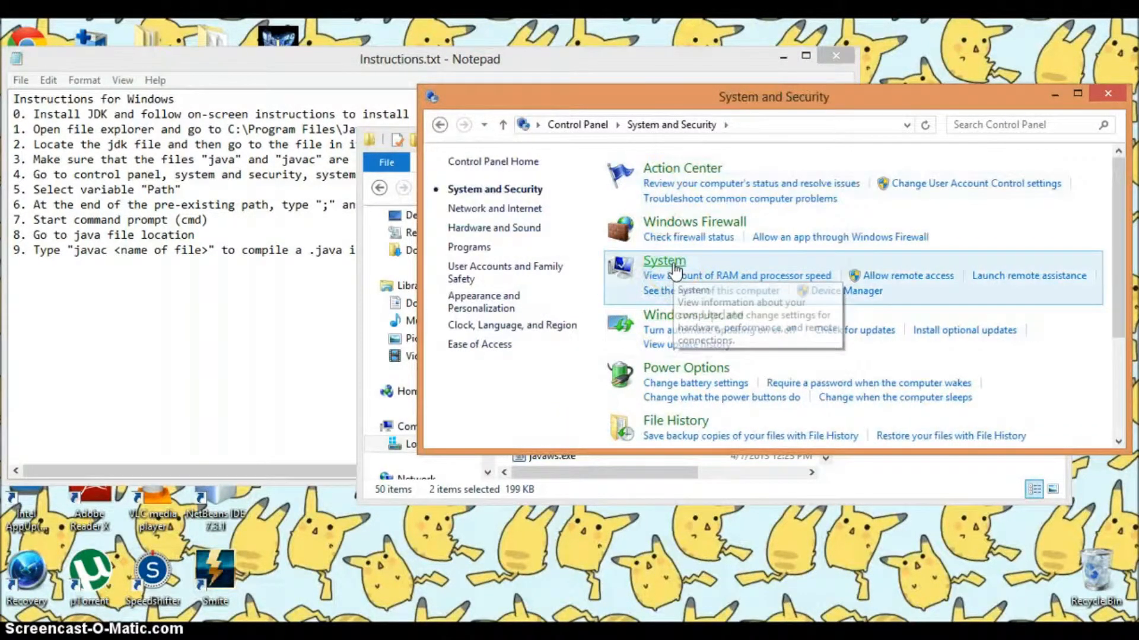
click(663, 261)
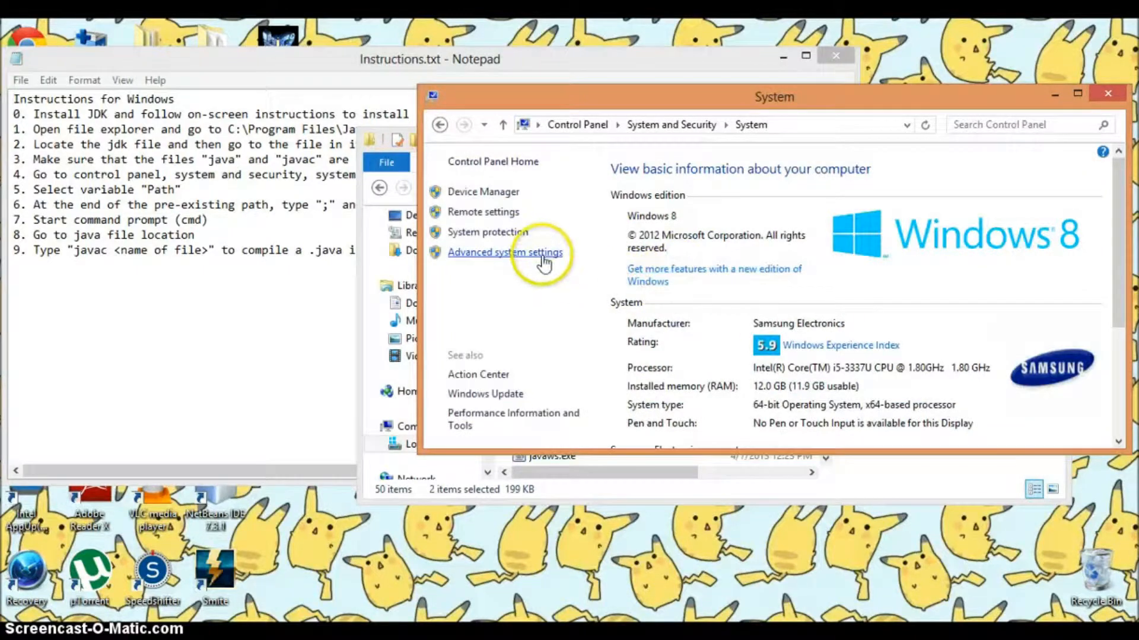
click(506, 252)
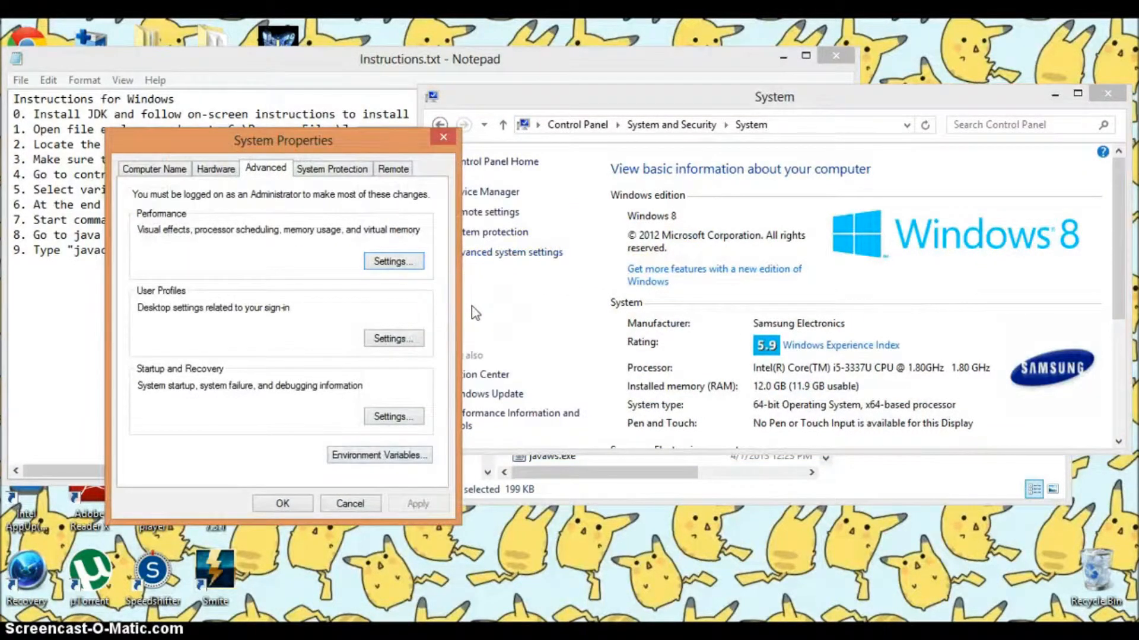
- Append ;C:\Program Files\Java\jdk1.7.0_25\bin to the system Path variable and confirm all dialogs
click(380, 455)
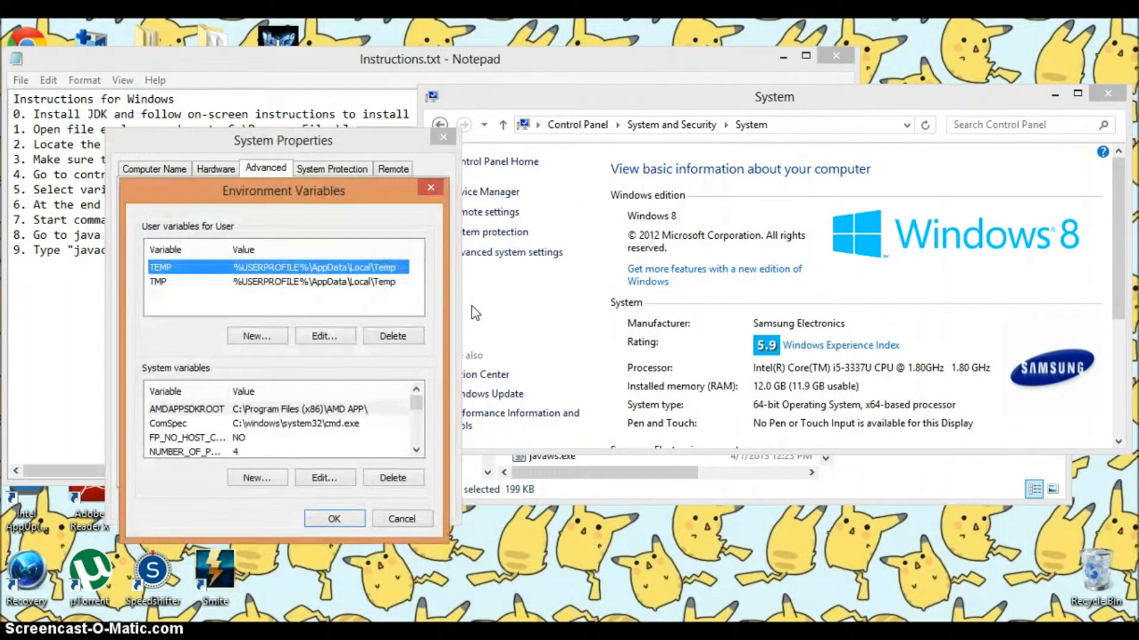
scroll(down, 3)
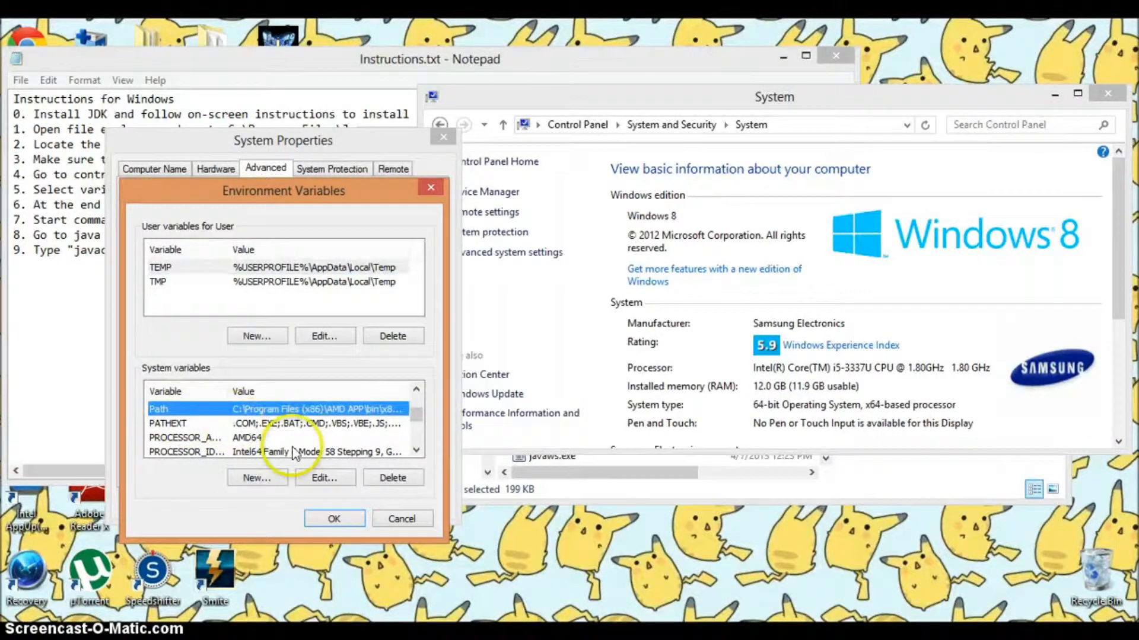
click(324, 478)
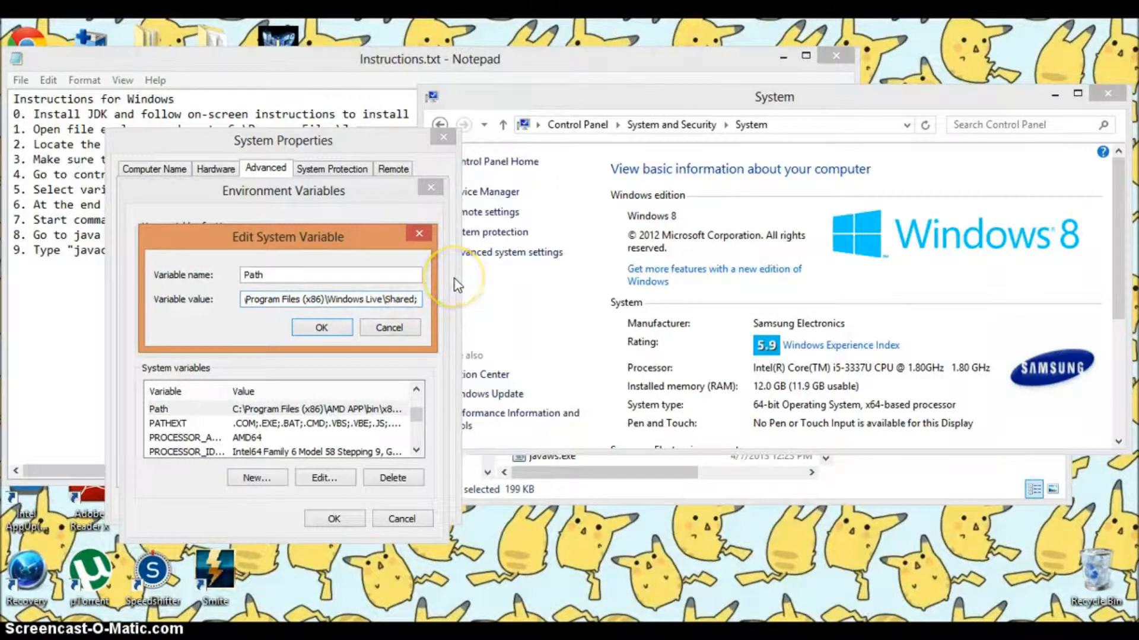
mouse_move(452, 284)
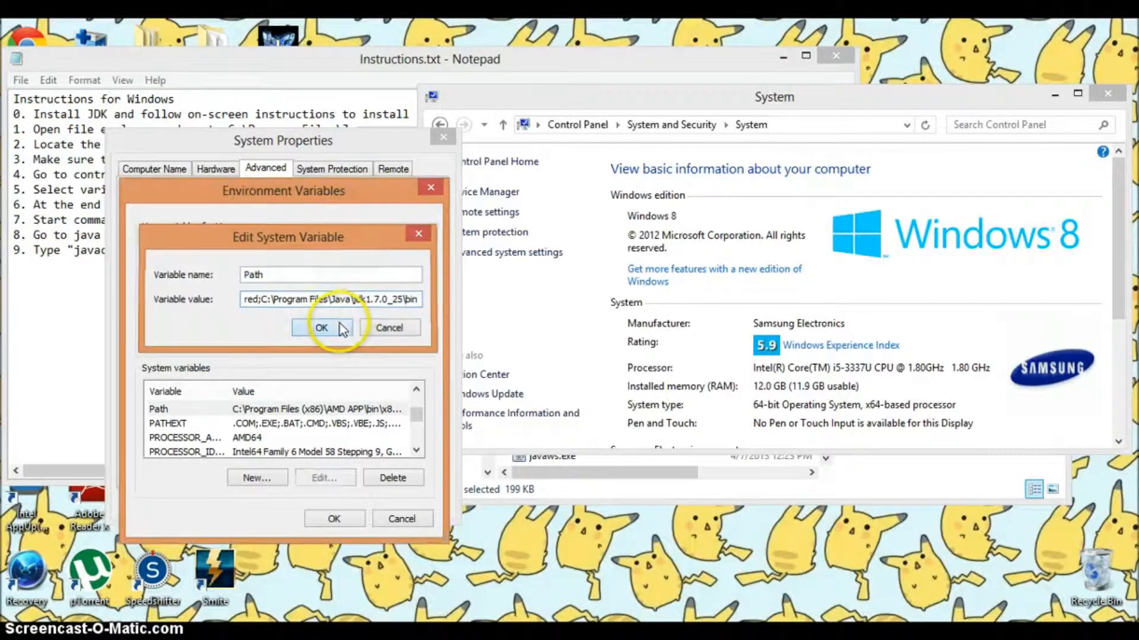
click(322, 327)
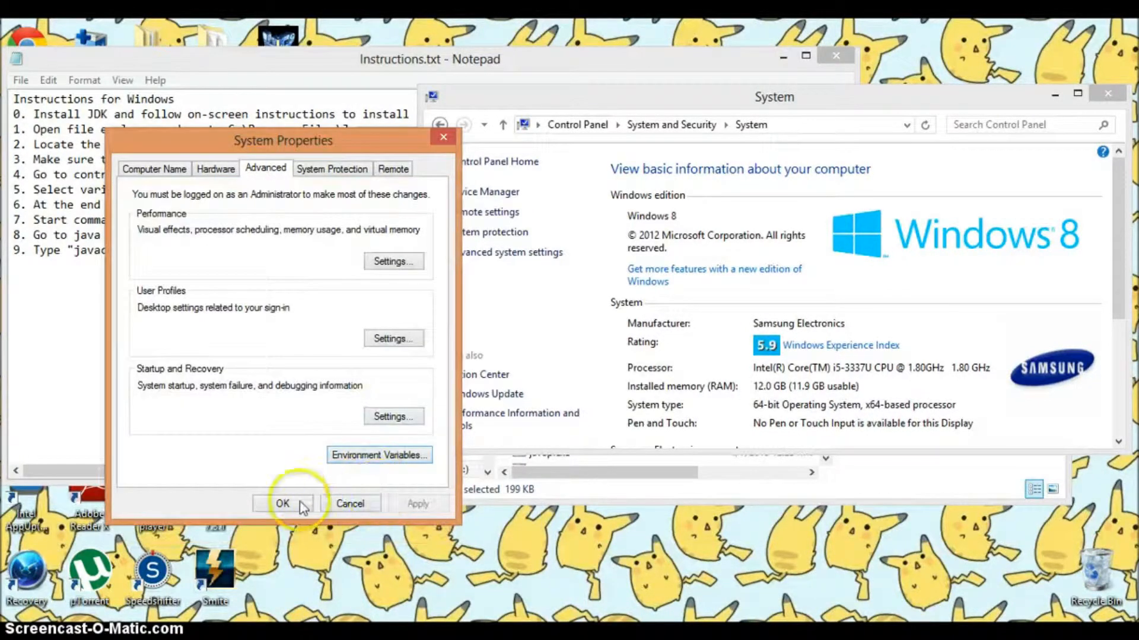
click(282, 504)
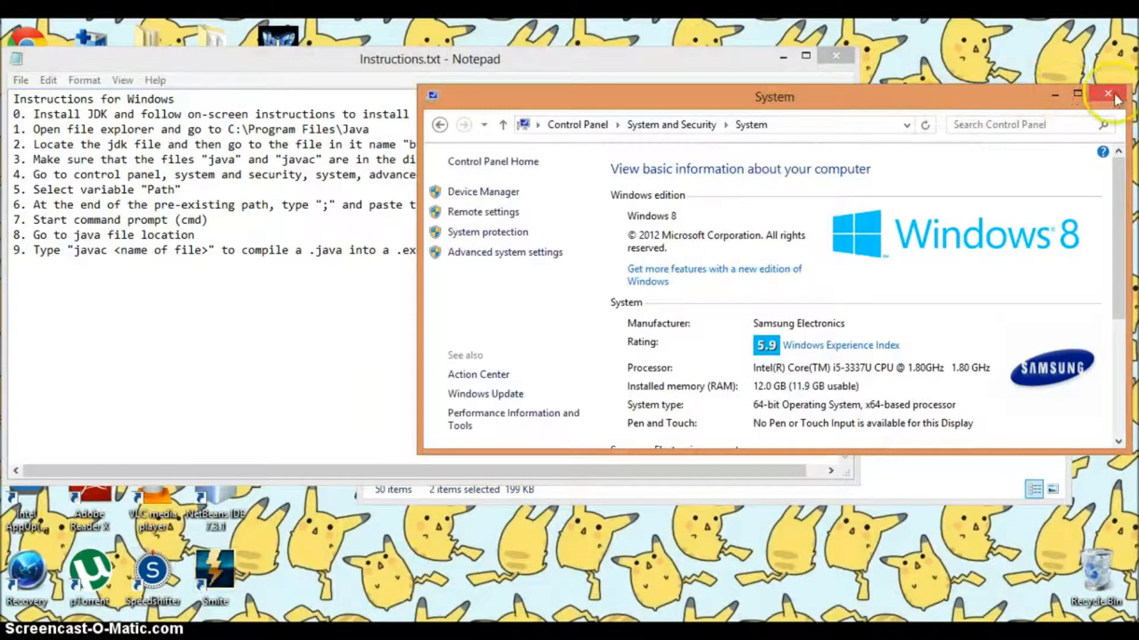
mouse_move(1108, 93)
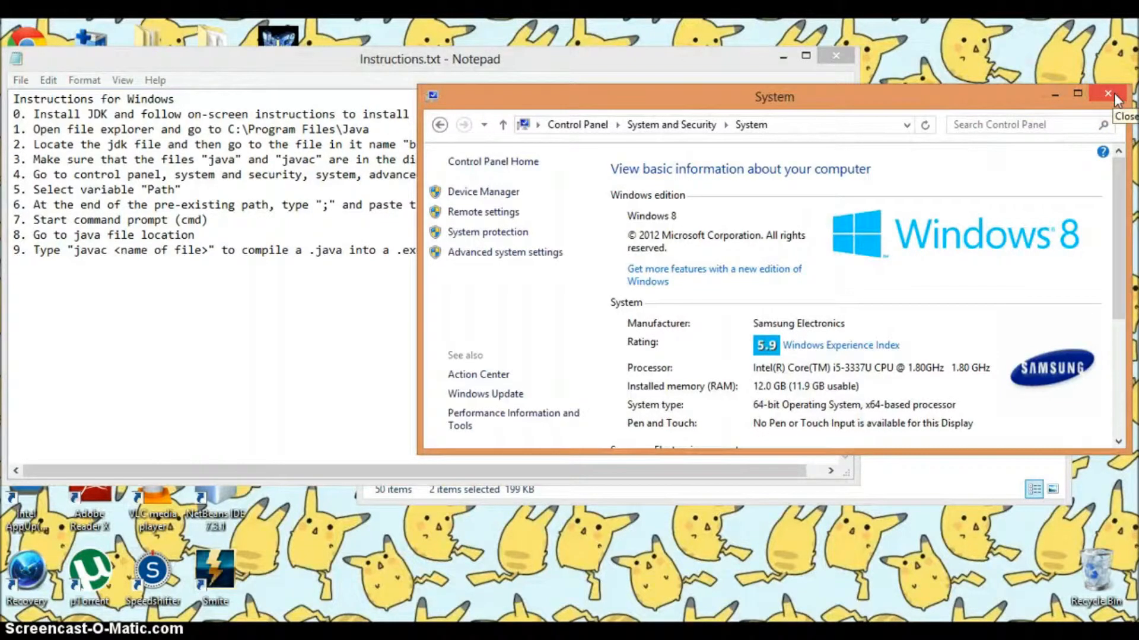
- Close the System window and the JDK bin folder window, leaving Notepad on the desktop
click(1107, 95)
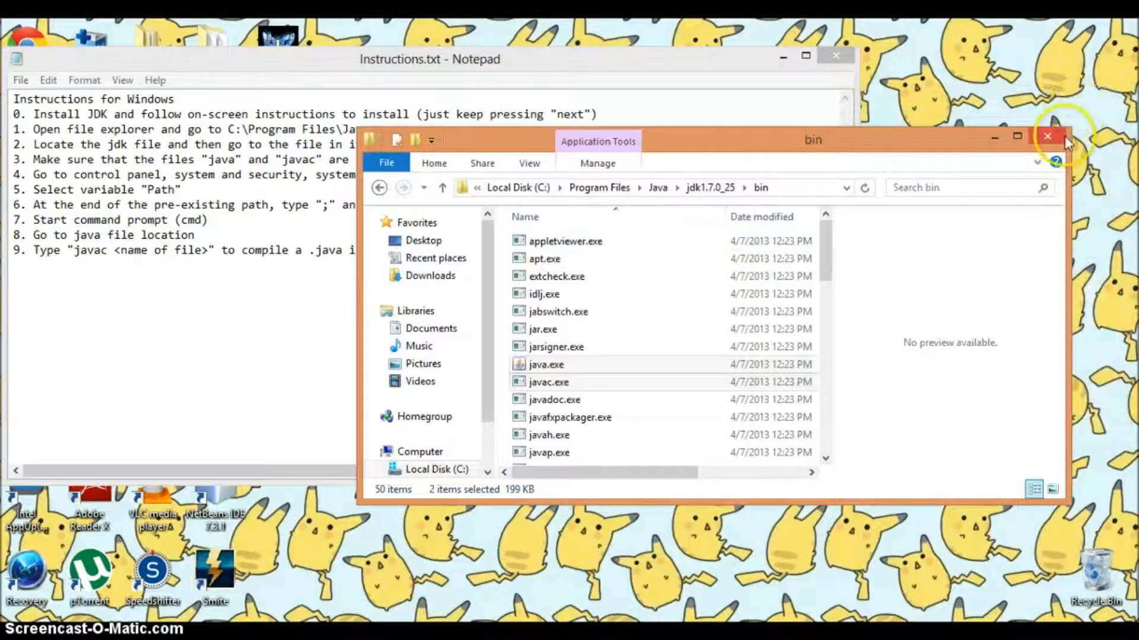
click(1048, 135)
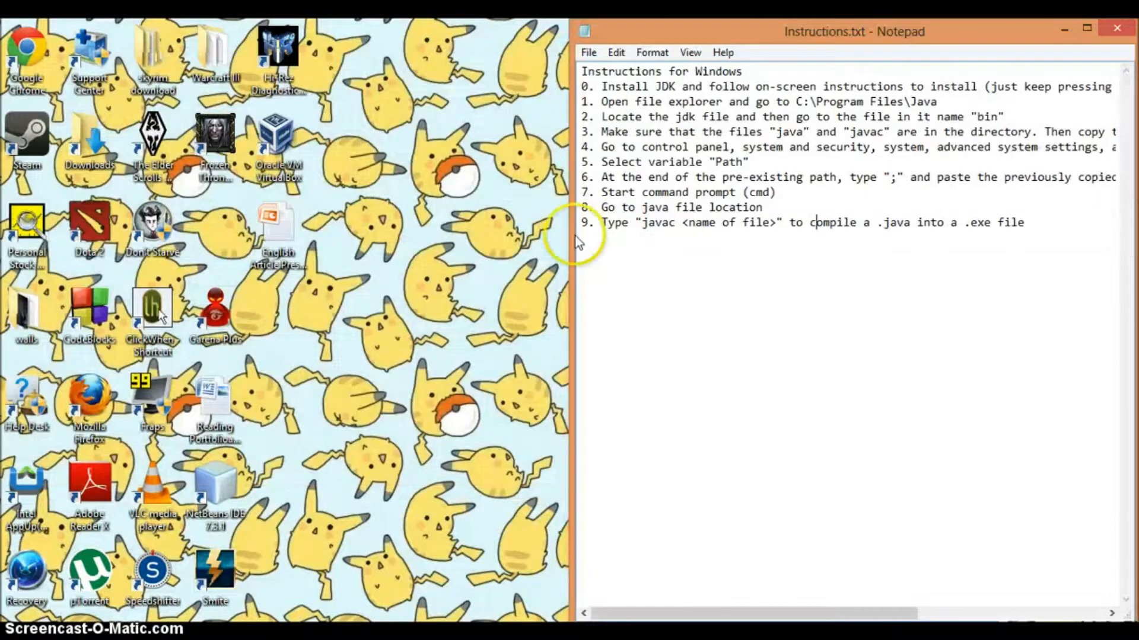
mouse_move(88, 574)
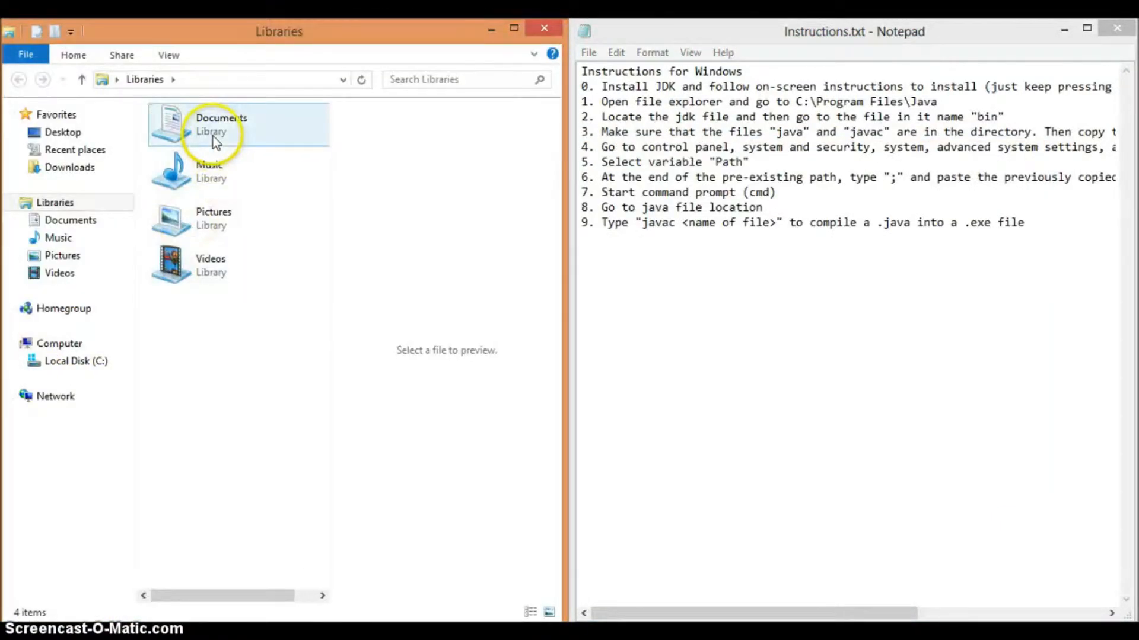
- Browse to C:\Users\User\My Documents and select test.java to preview its source
double_click(222, 123)
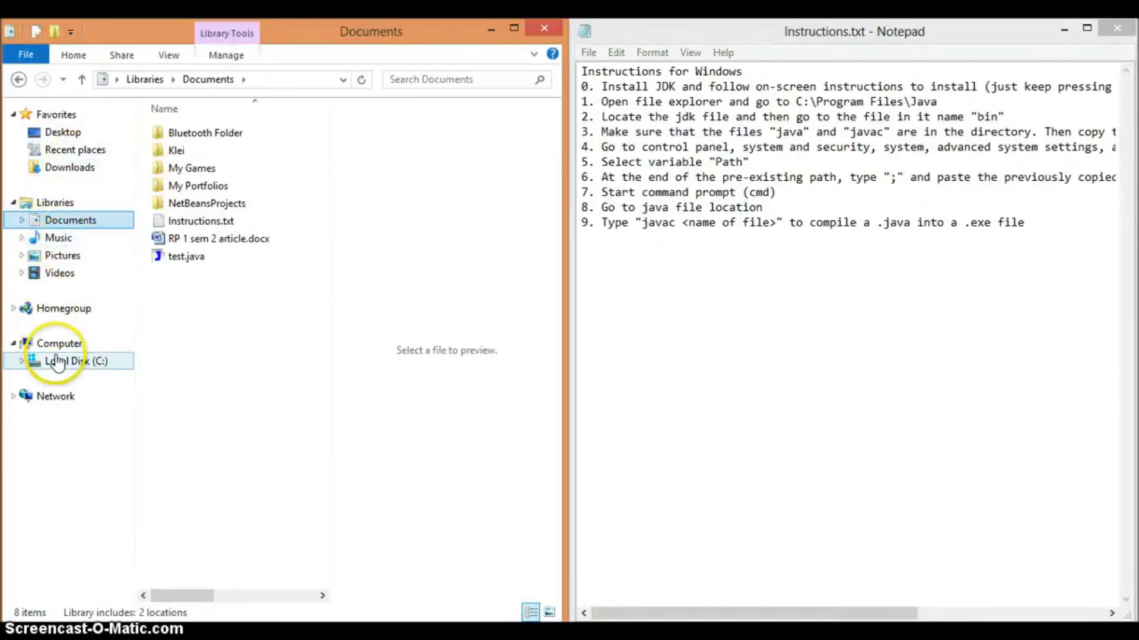
click(77, 361)
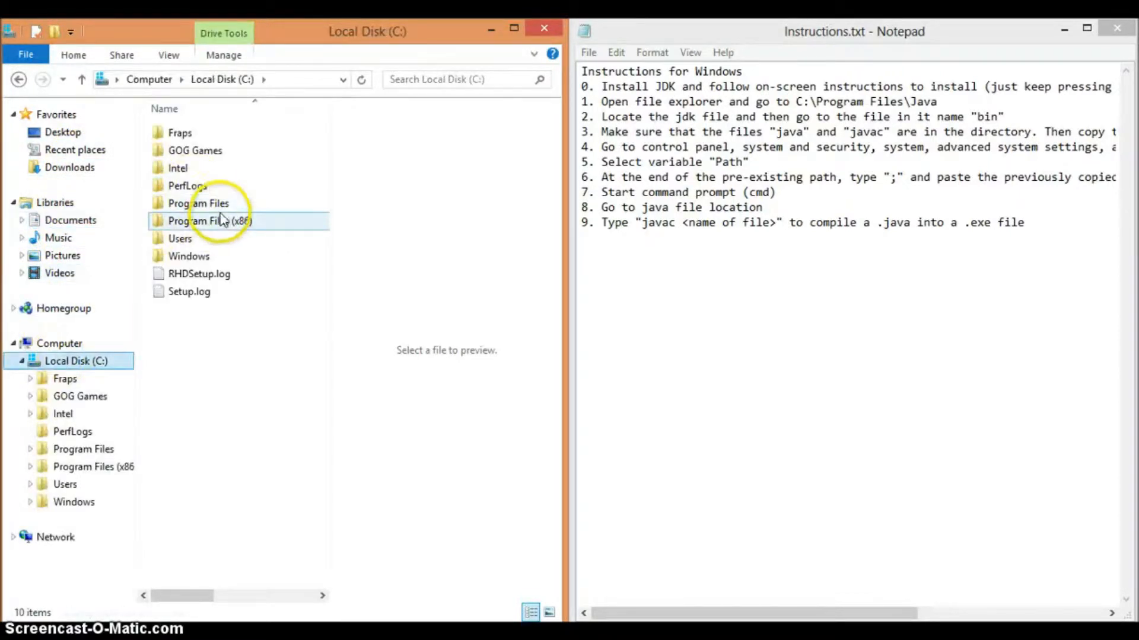
click(179, 239)
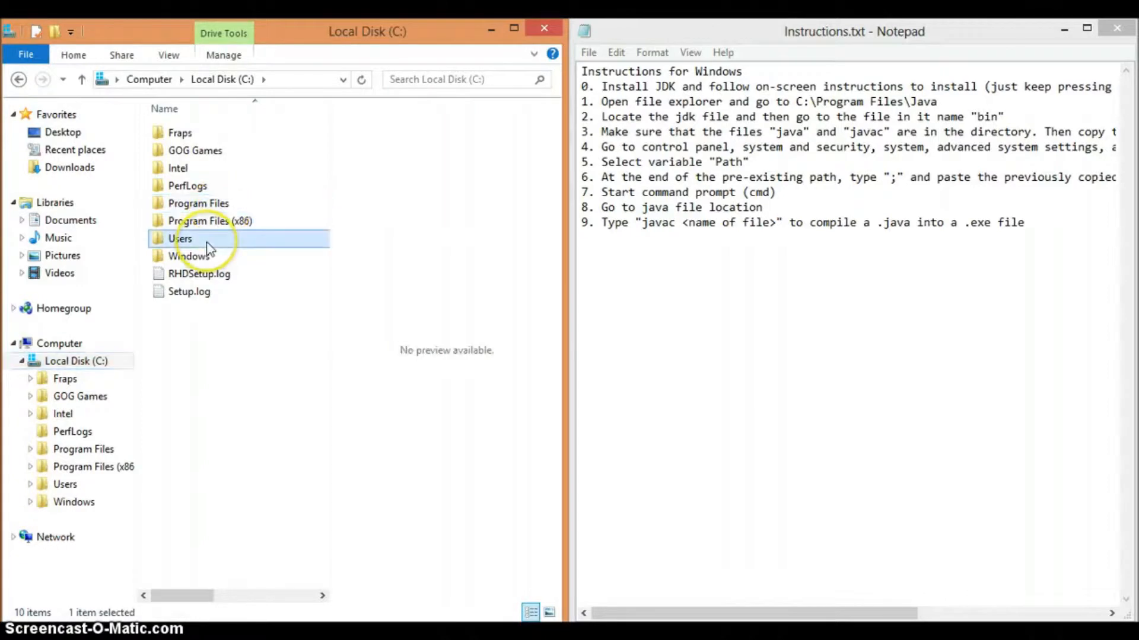
double_click(179, 239)
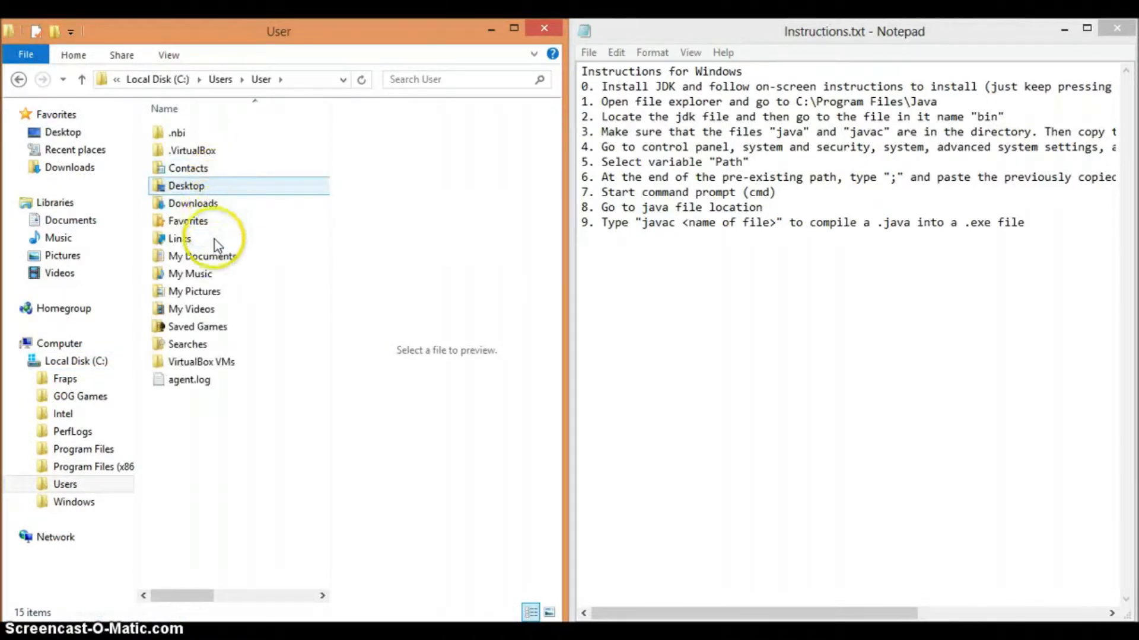
double_click(202, 256)
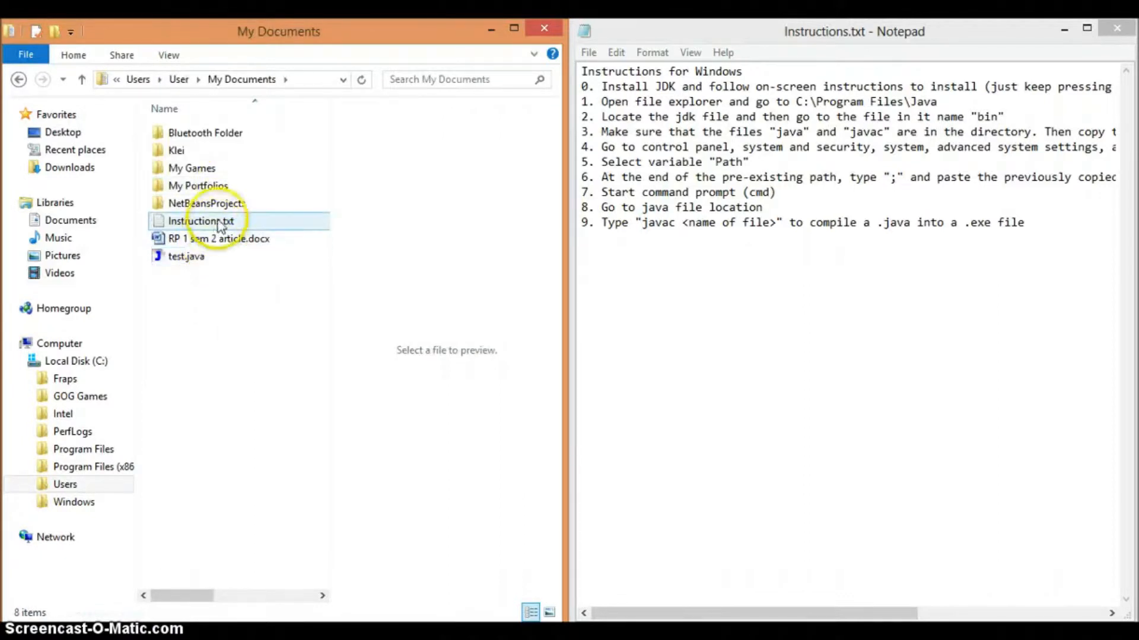
click(187, 256)
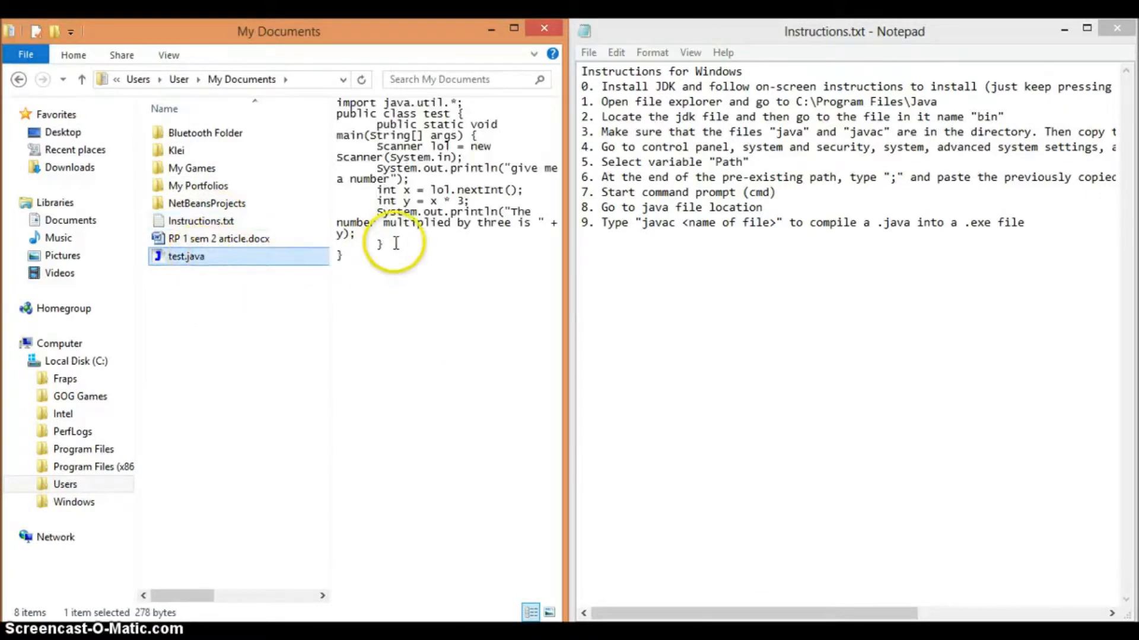
mouse_move(282, 264)
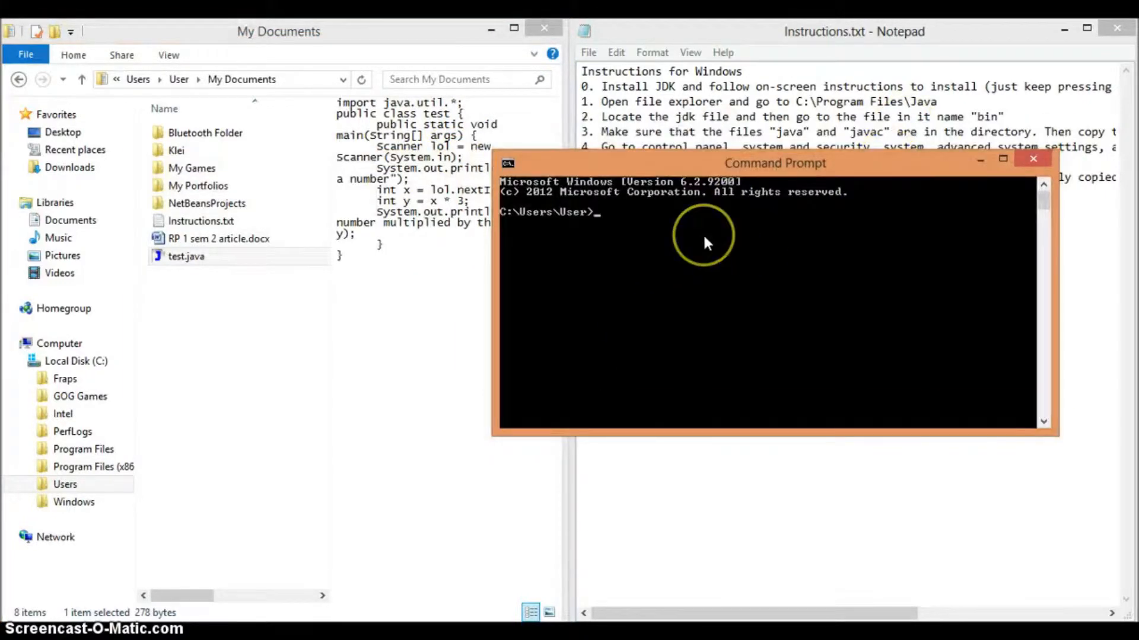
mouse_move(708, 243)
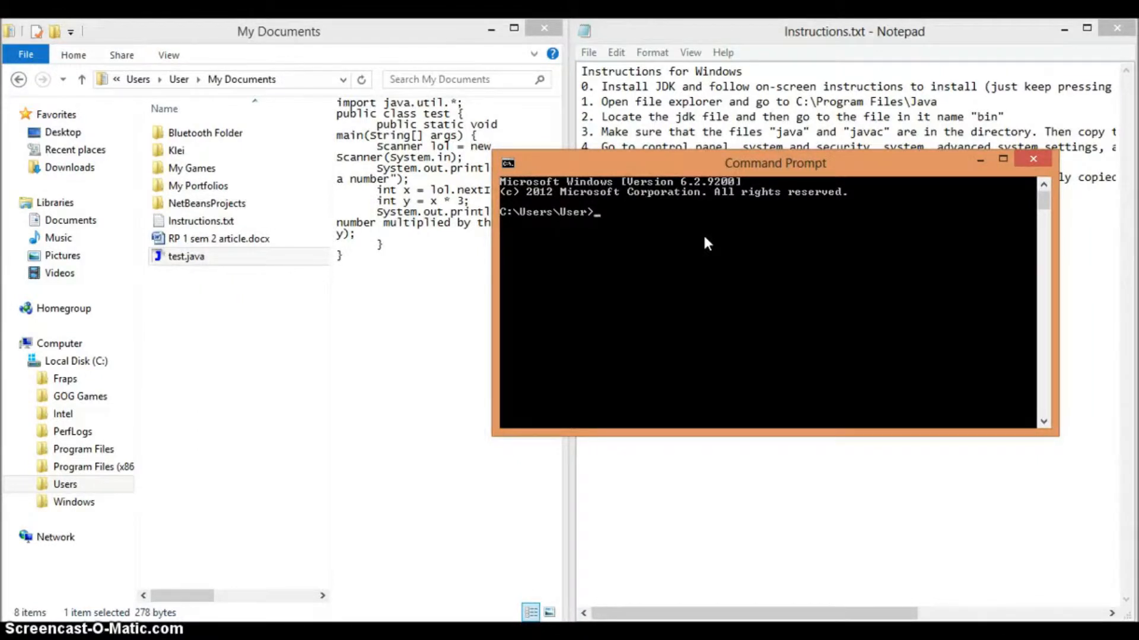
- Change directory with cd .., cd User, cd My Documents to reach the folder holding test.java
text(cd)
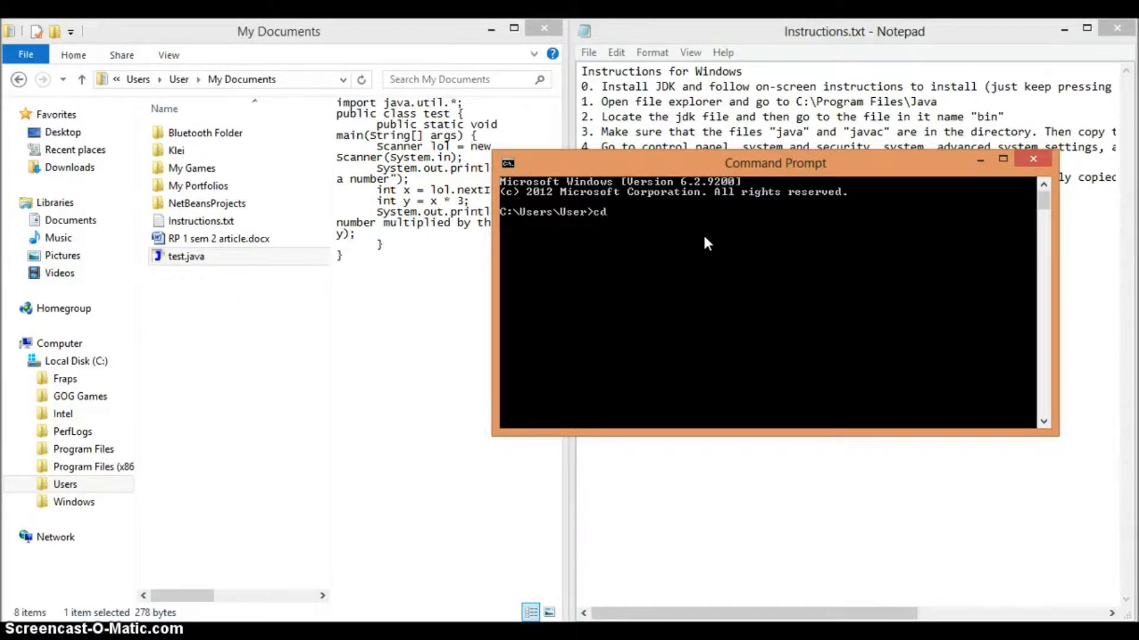
key(Return)
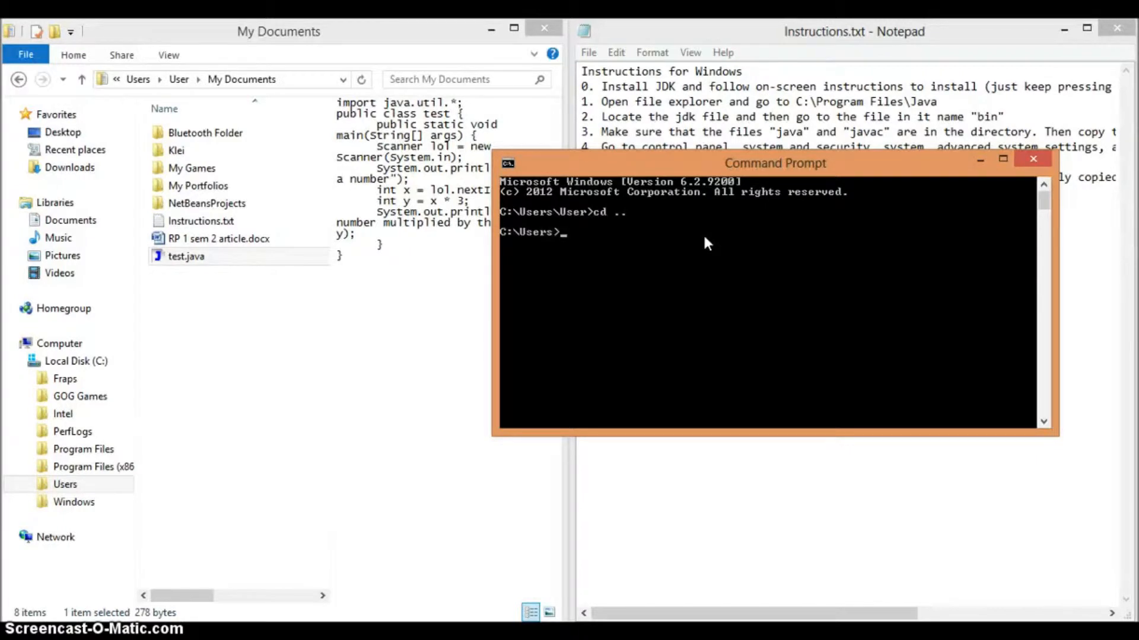
text(cd)
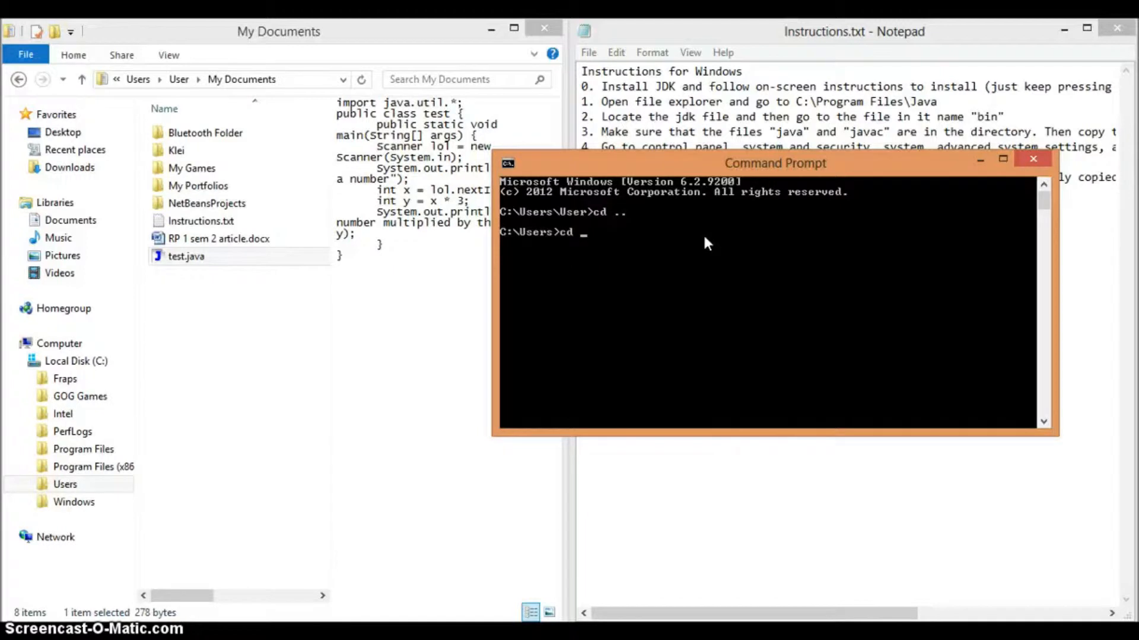
key(Return)
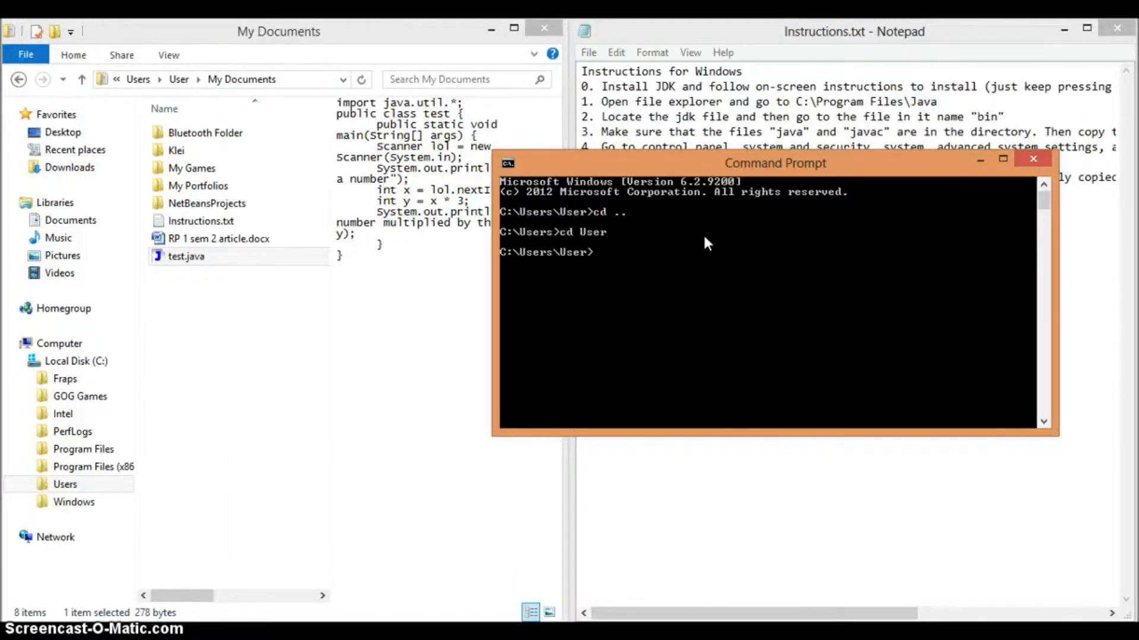
text(cd)
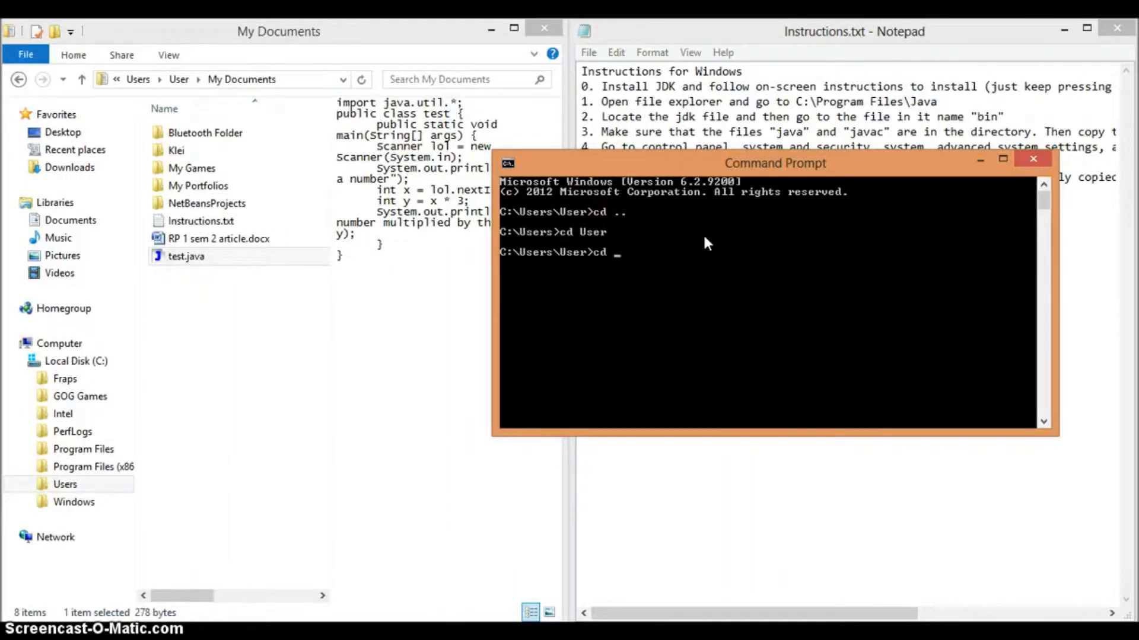
text(My Do)
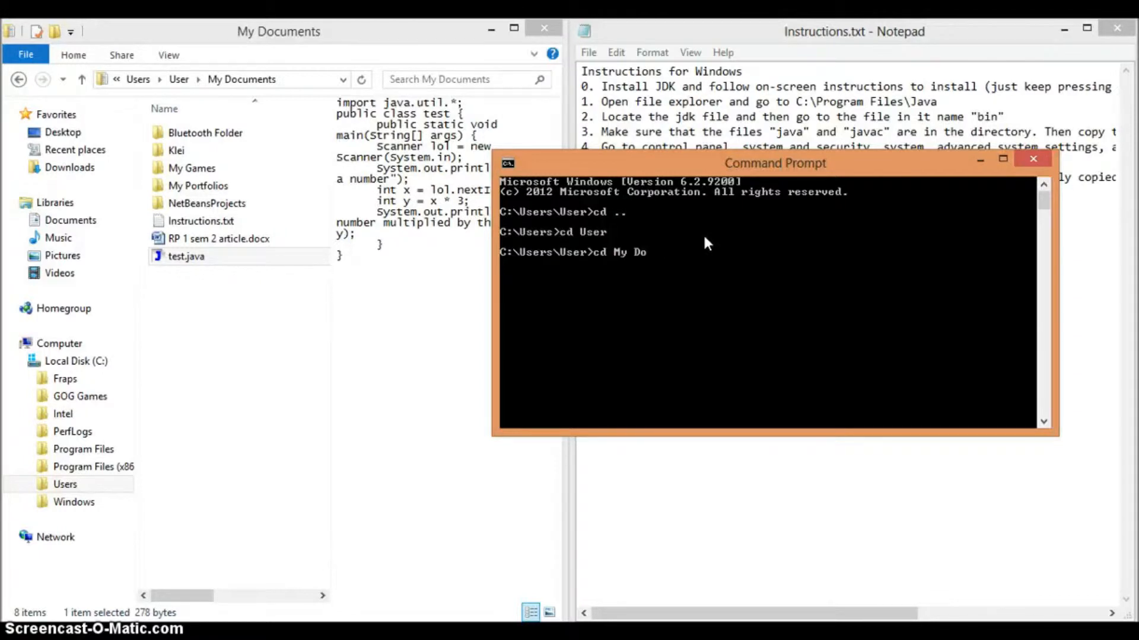
key(Return)
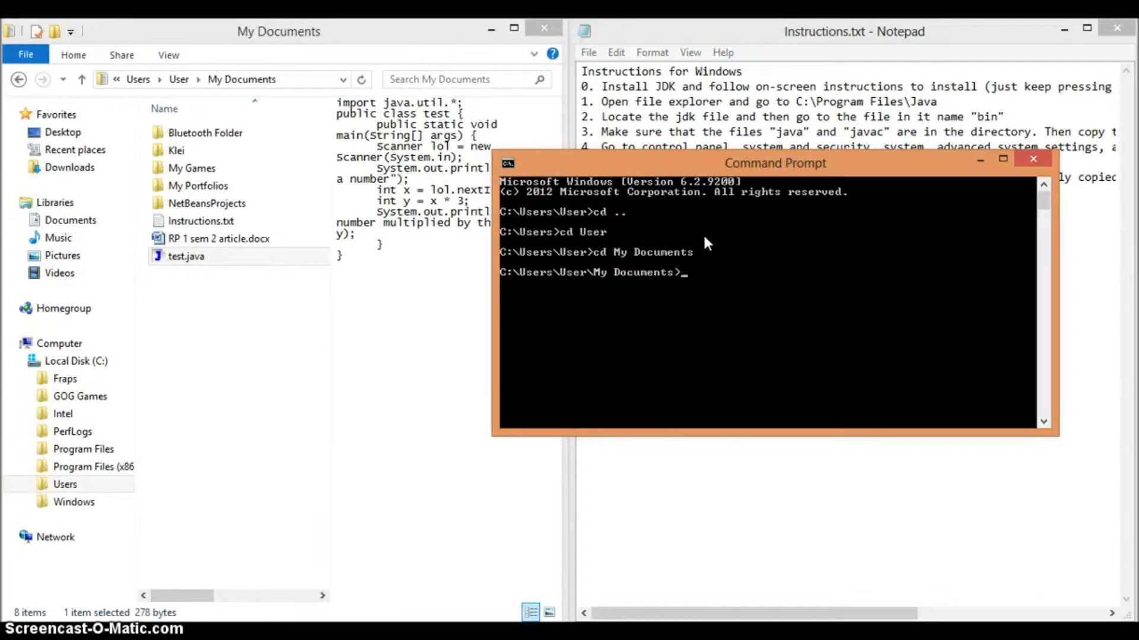
- Enter the javac test.java compile command
text(jav)
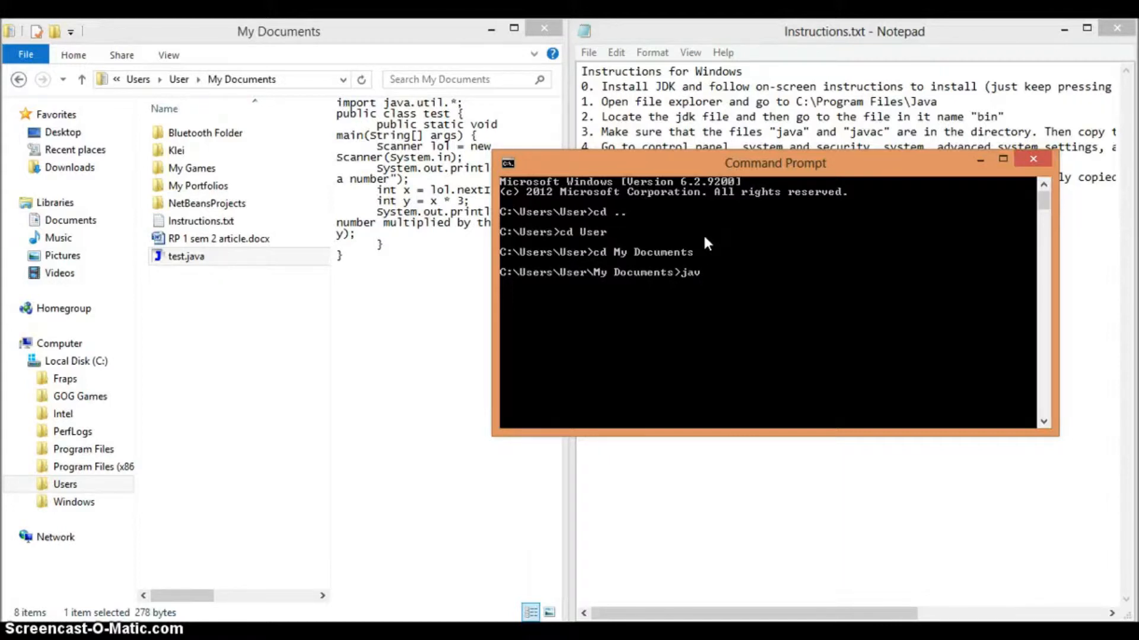
text(ac)
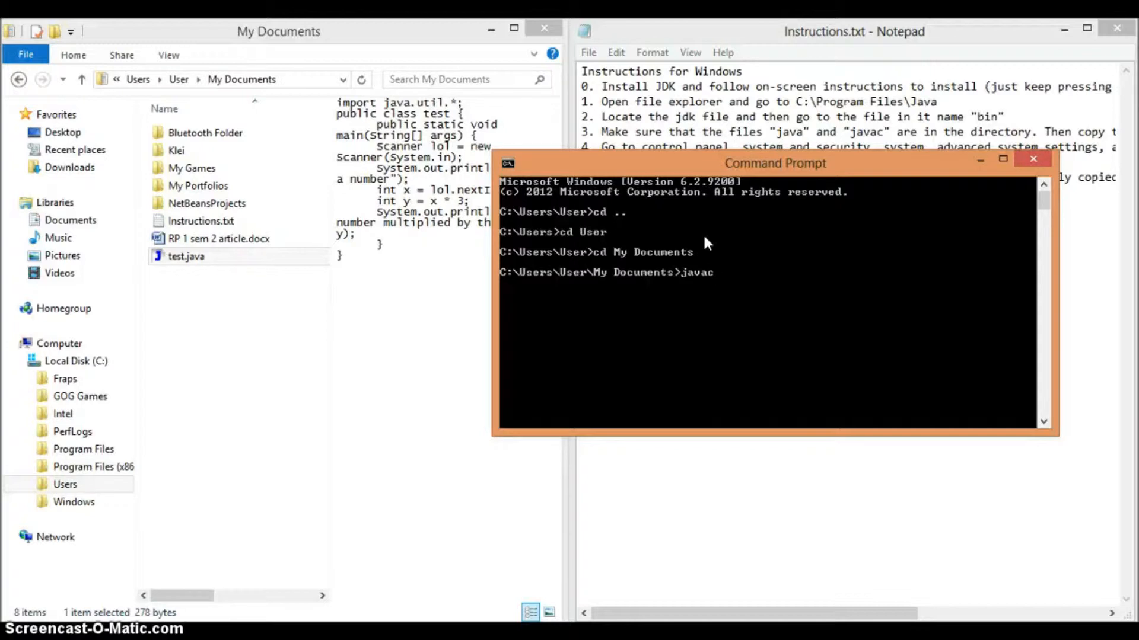
text(tex)
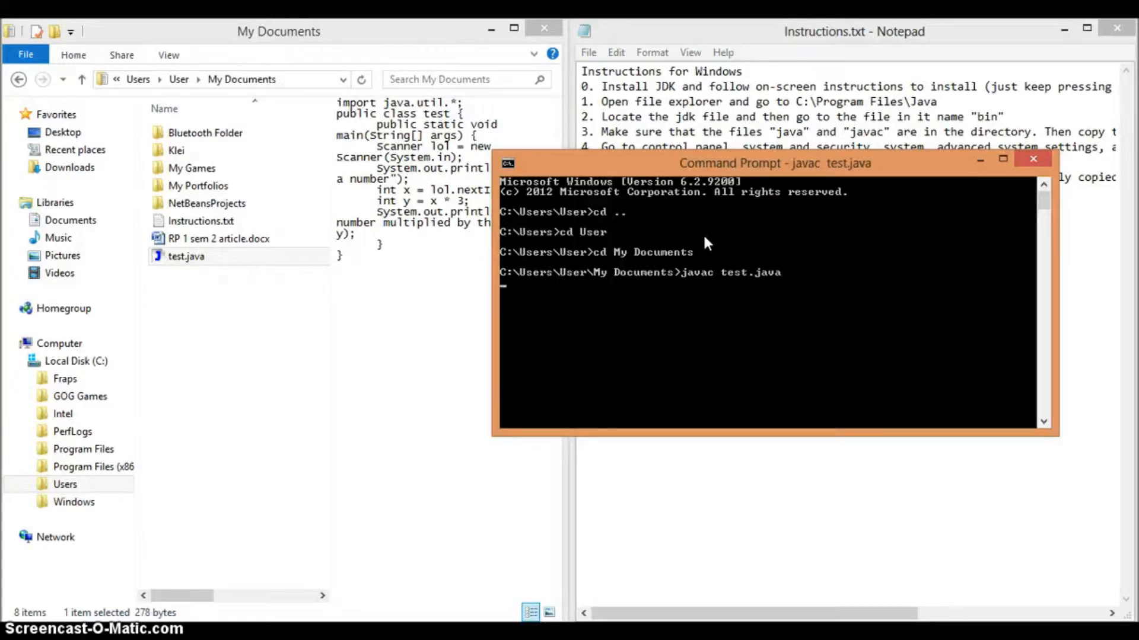
- Compile test.java and run it with java test
key(Return)
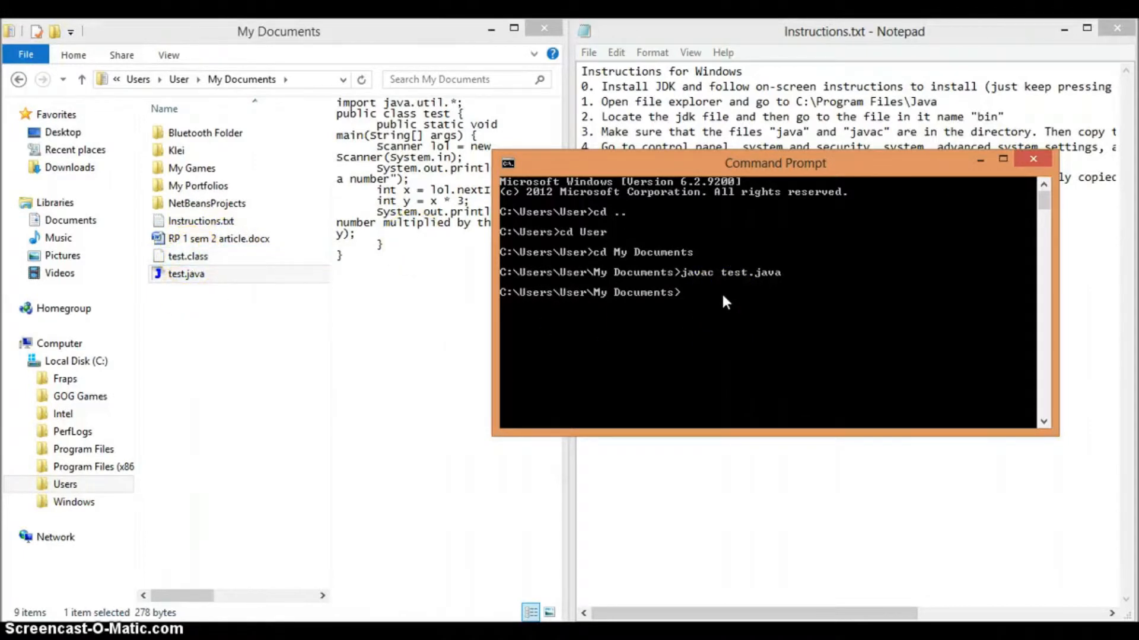
text(java)
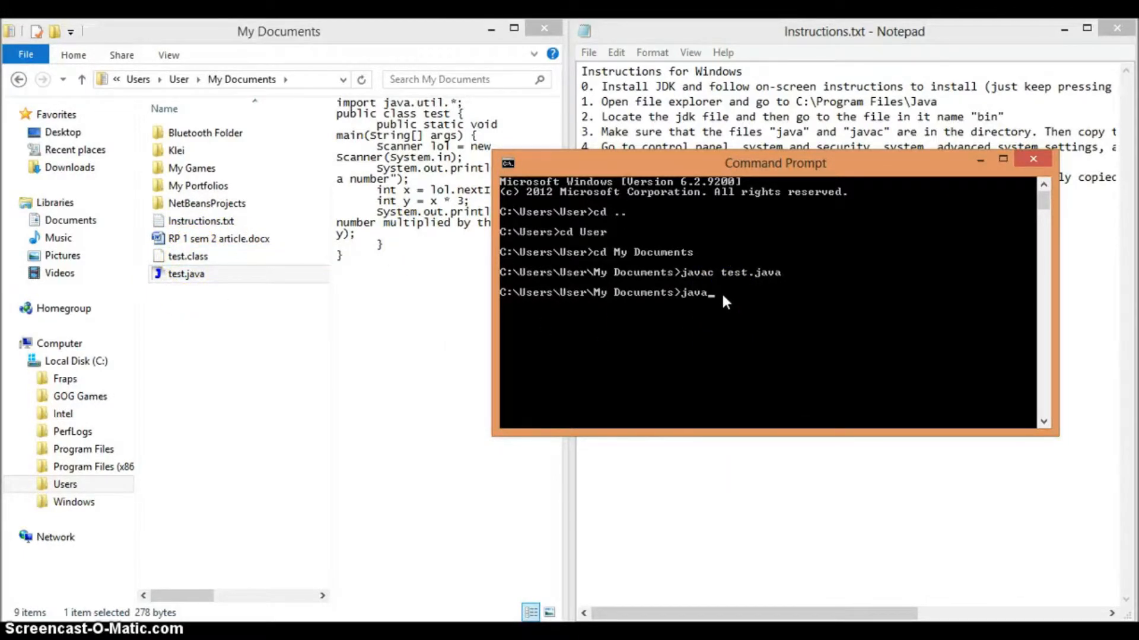
text(tes)
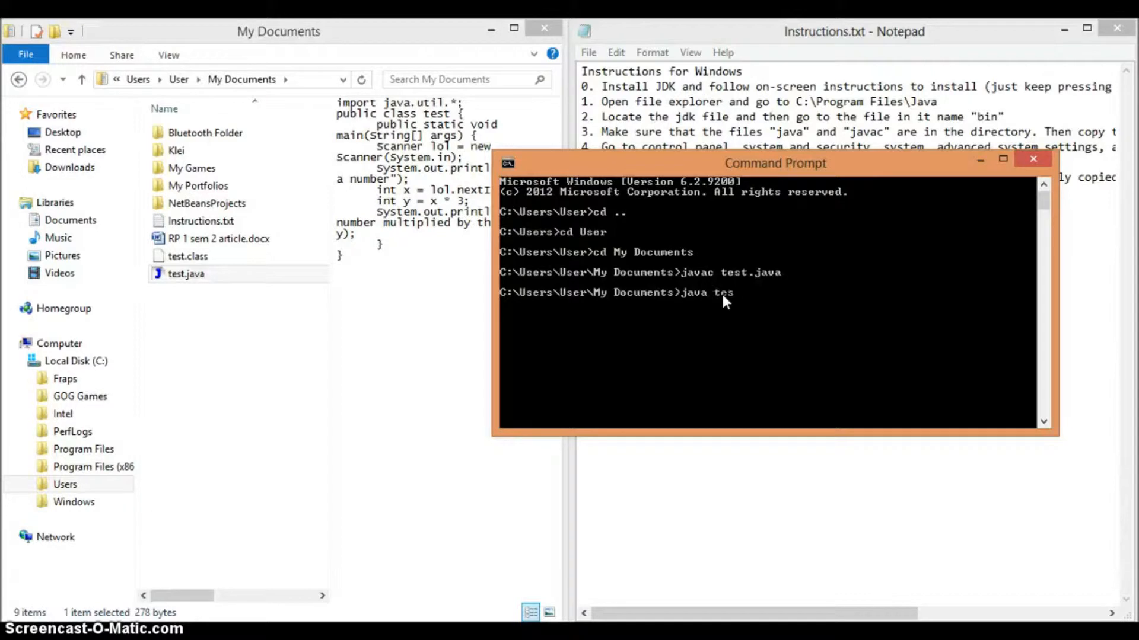
text(t)
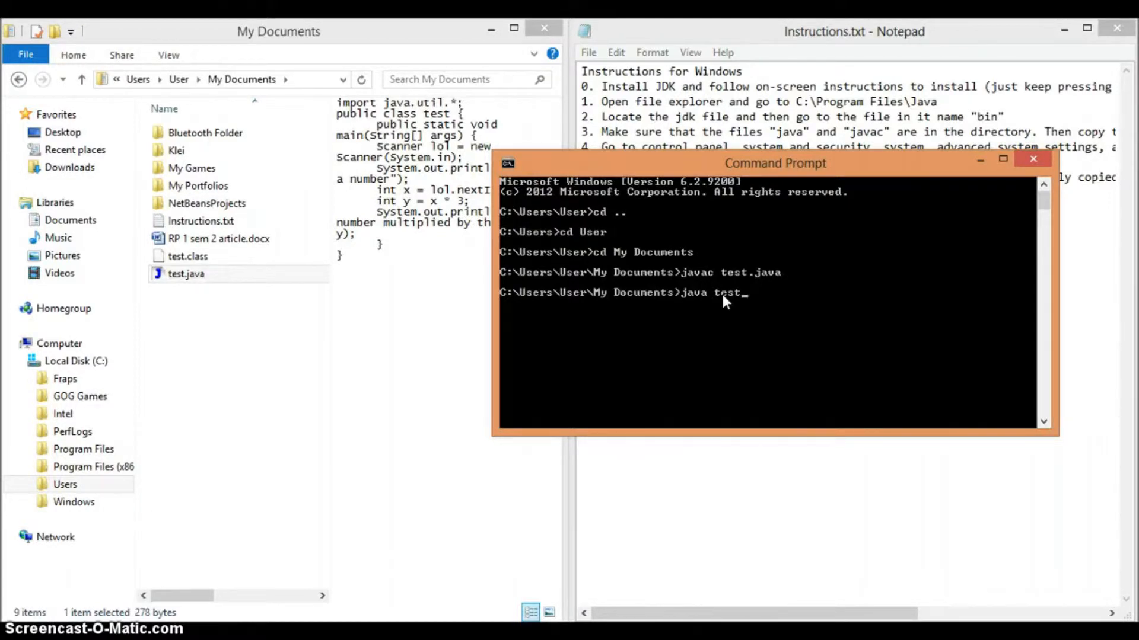
key(Return)
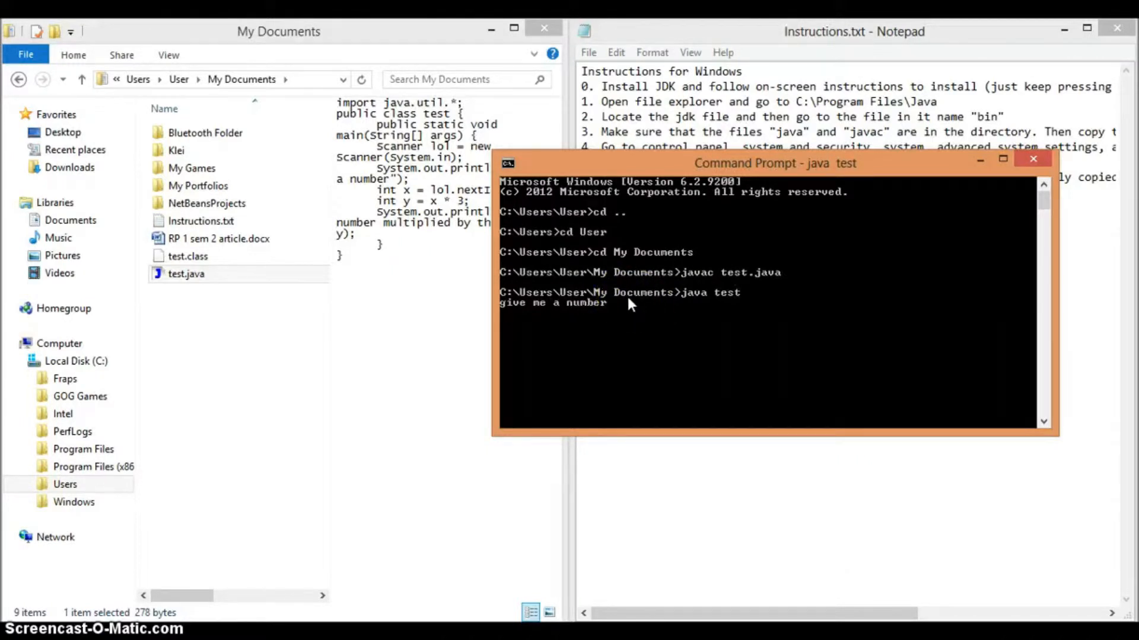
- Answer the prompt with 5 so it prints 15, then close Command Prompt
text(5)
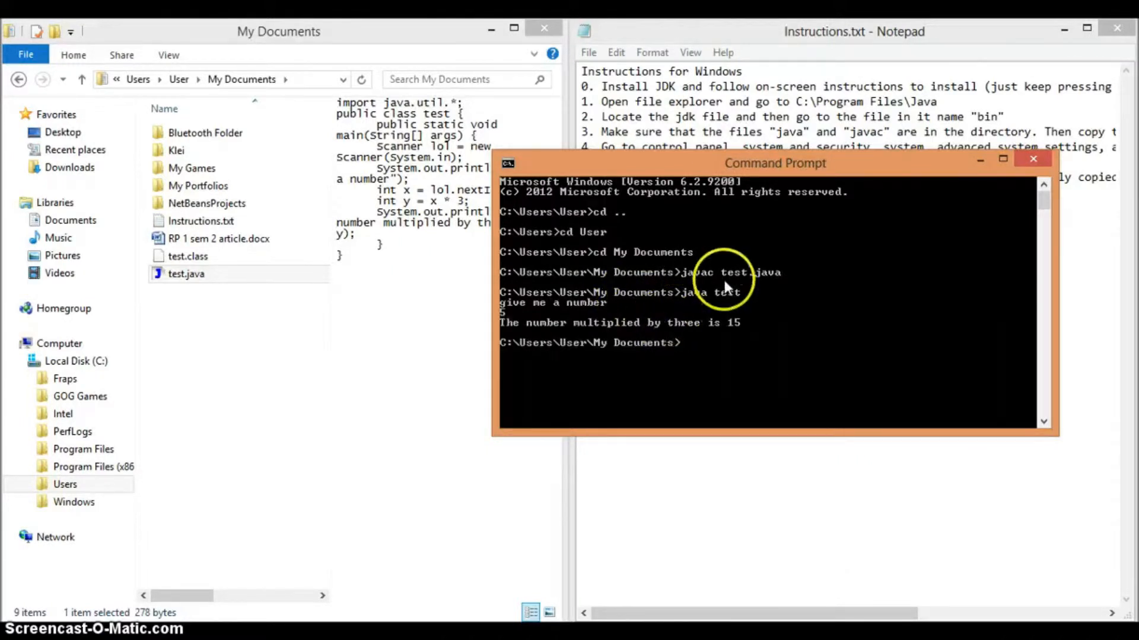
mouse_move(806, 264)
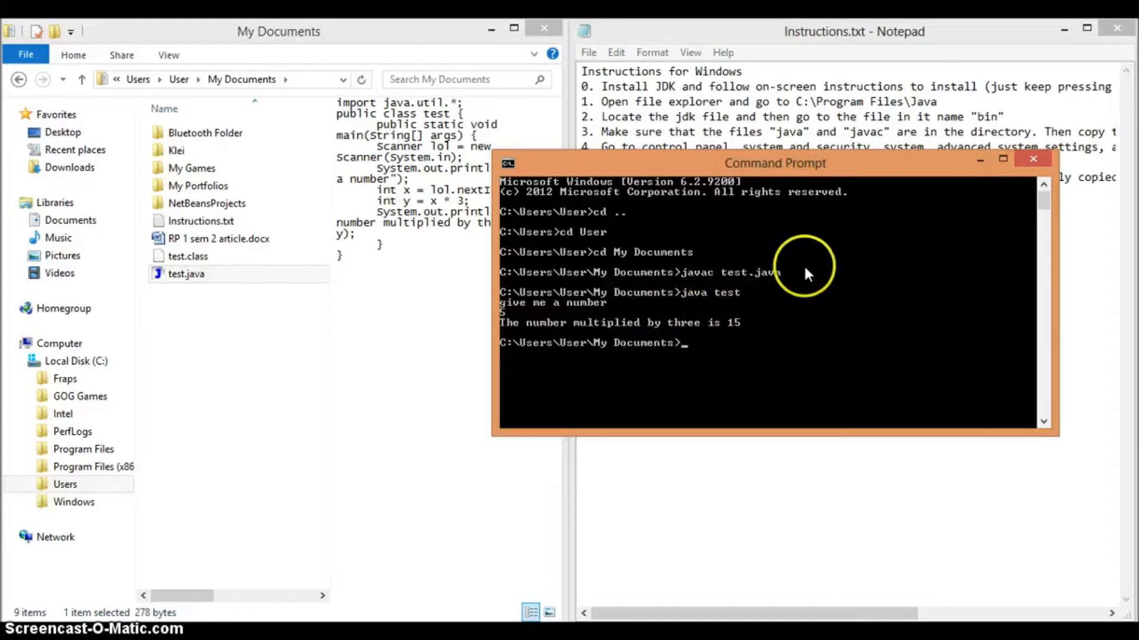
mouse_move(1033, 157)
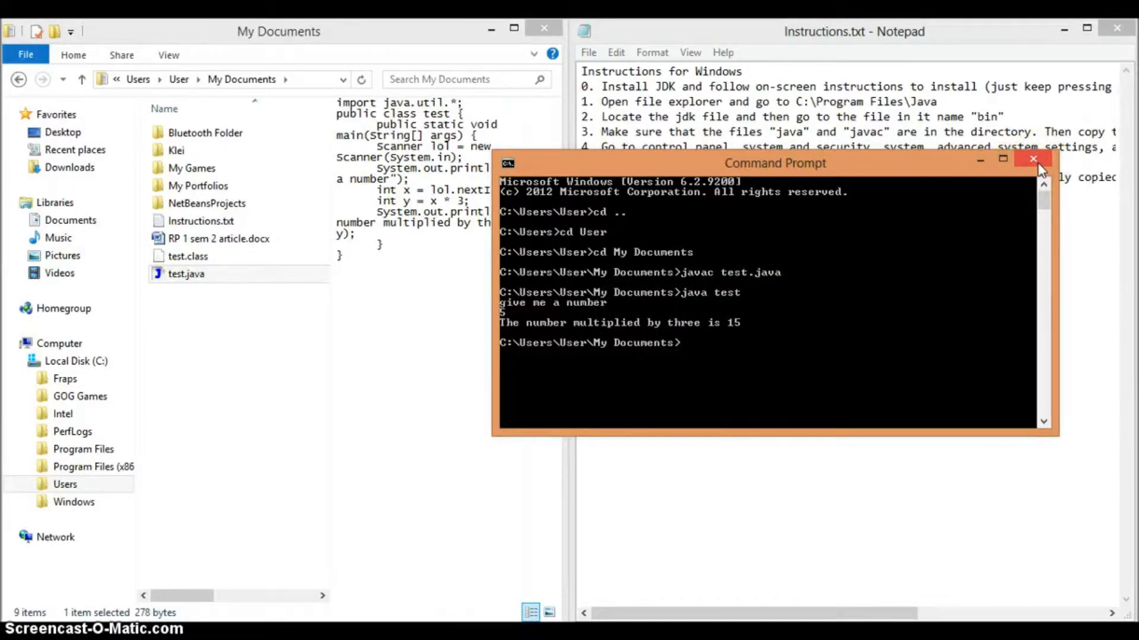
mouse_move(1032, 159)
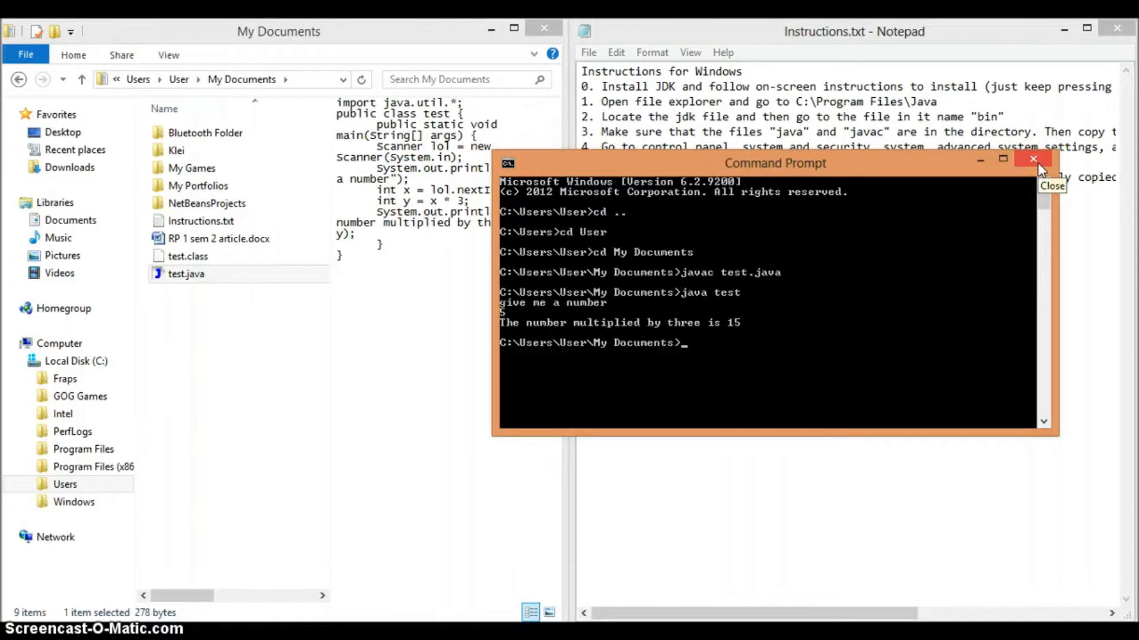
click(1032, 159)
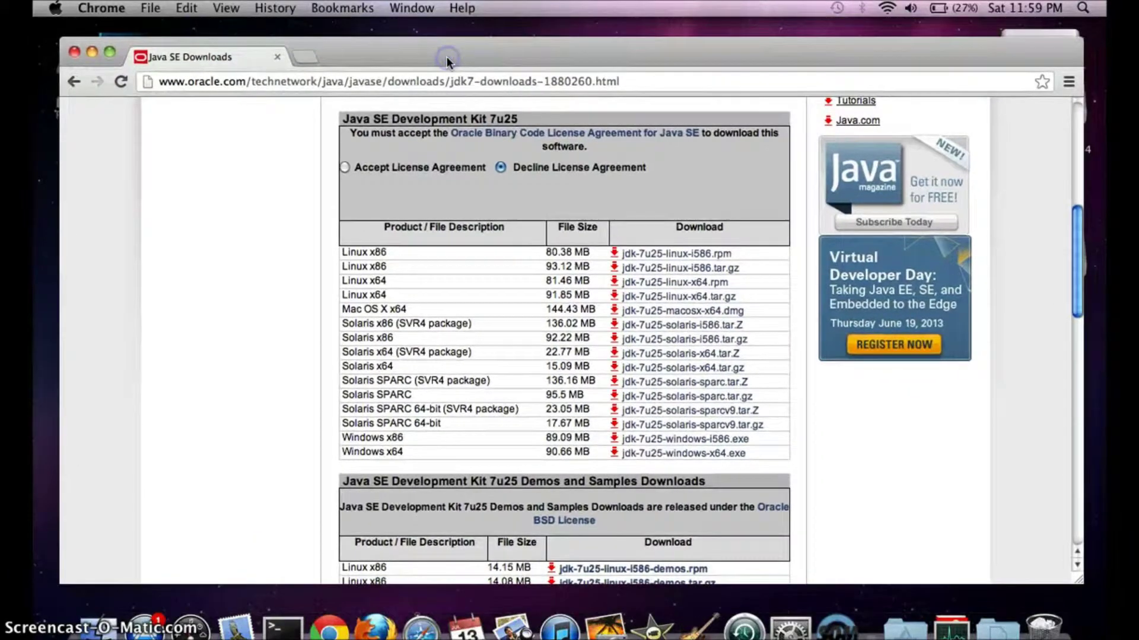
mouse_move(442, 64)
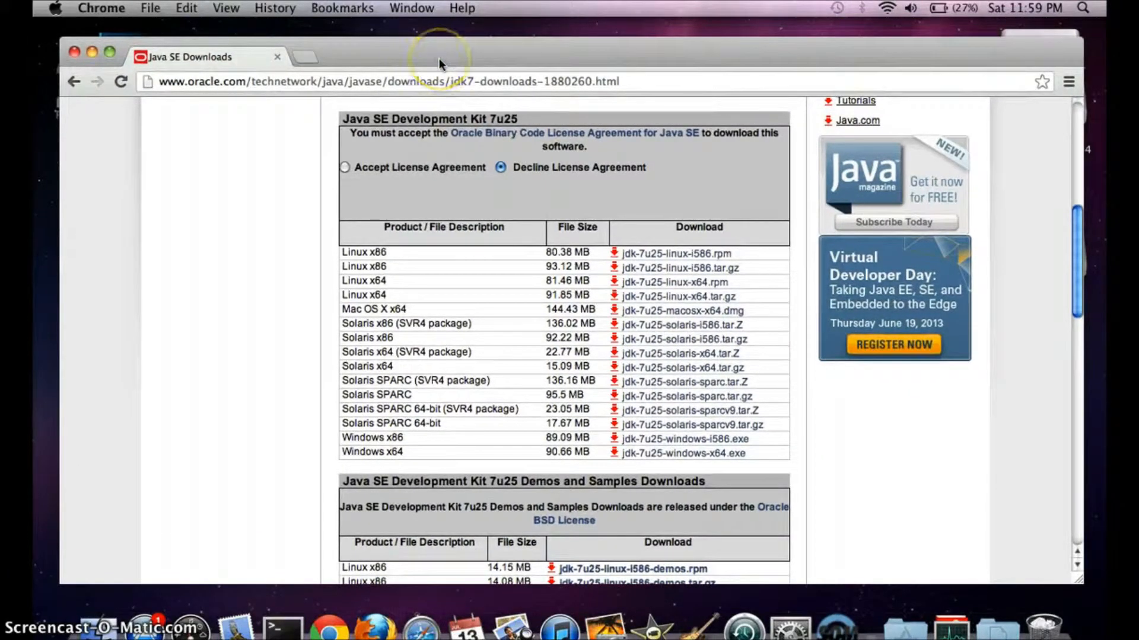
mouse_move(439, 64)
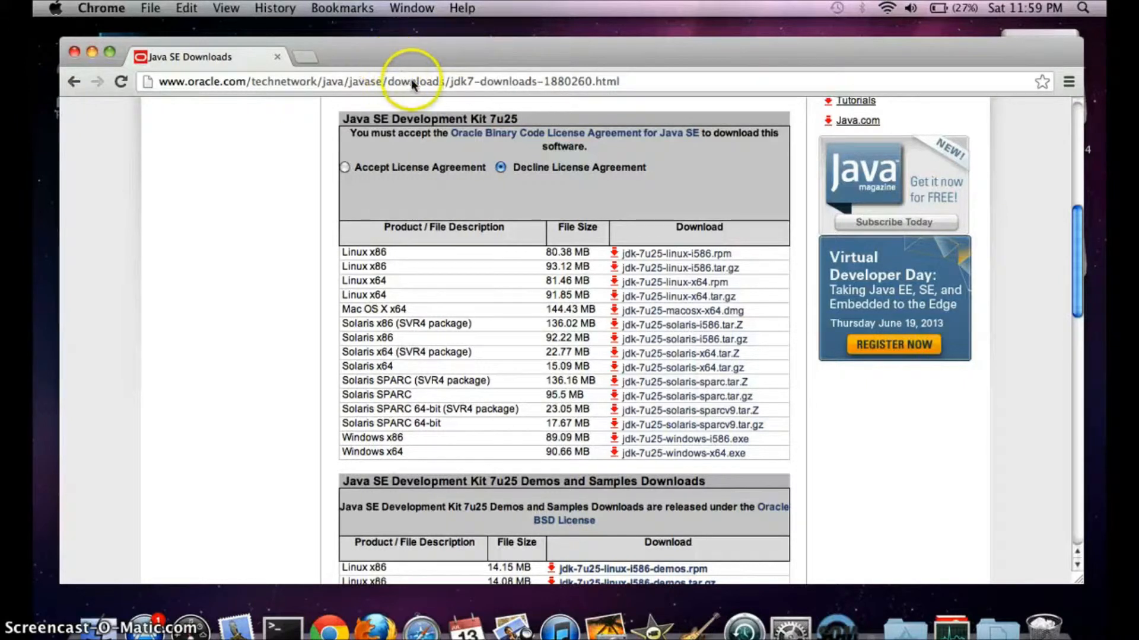
mouse_move(418, 78)
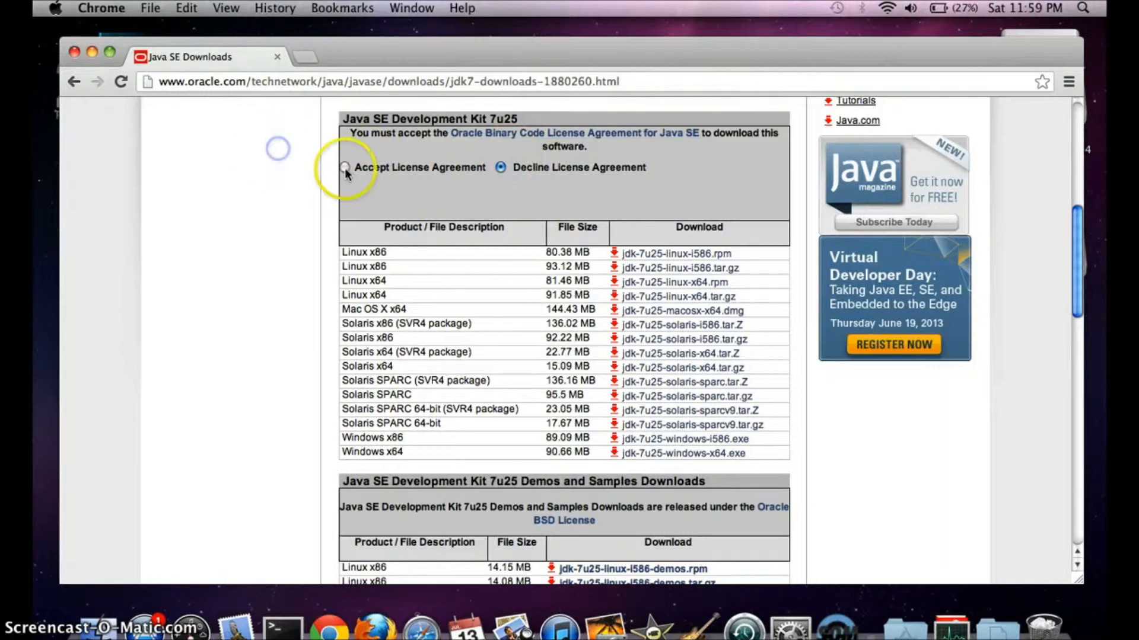
- Accept the Oracle license agreement to enable the jdk-7u25-macosx-x64.dmg download
click(345, 167)
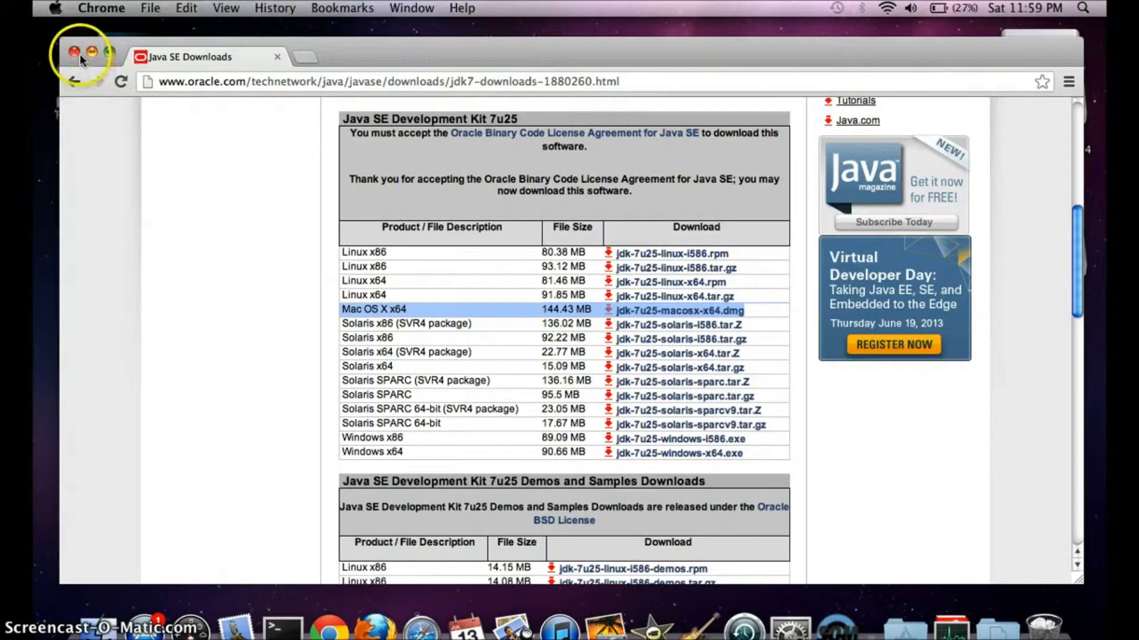
- Close Chrome, view the JDK 7 Update 25 disk's installer package, close it and bring up Terminal
click(73, 57)
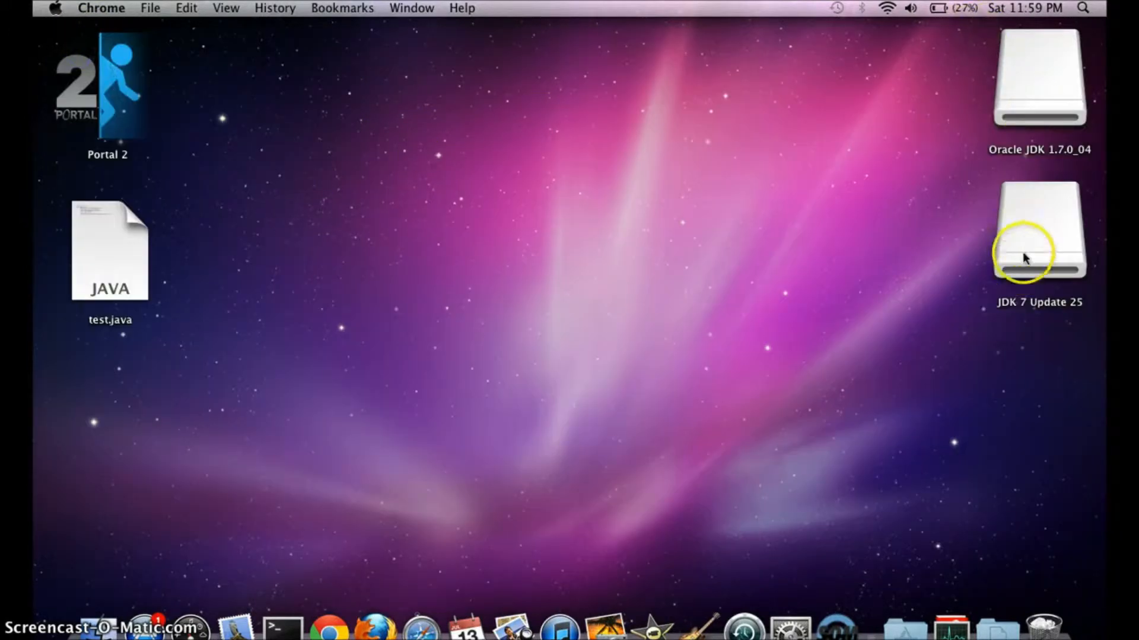
double_click(1037, 232)
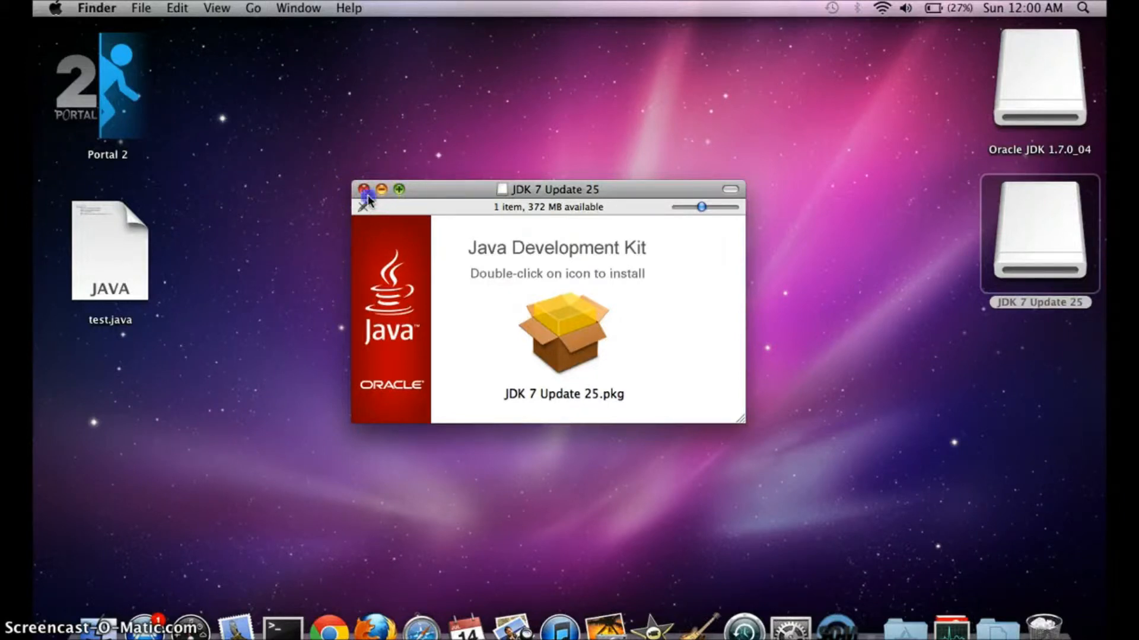
click(364, 190)
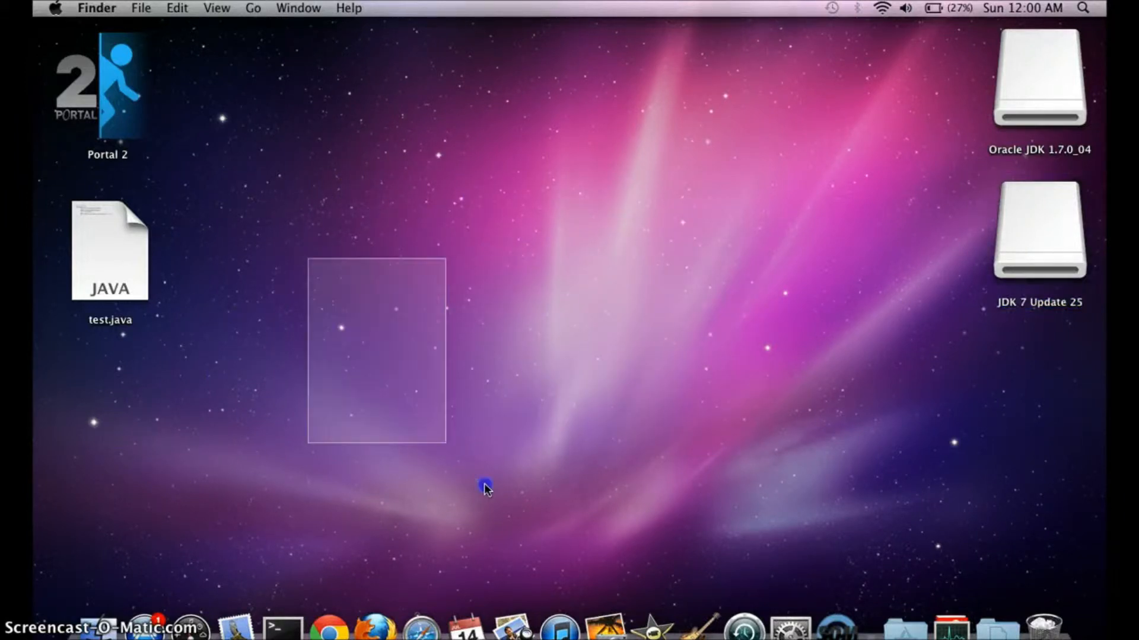
click(283, 626)
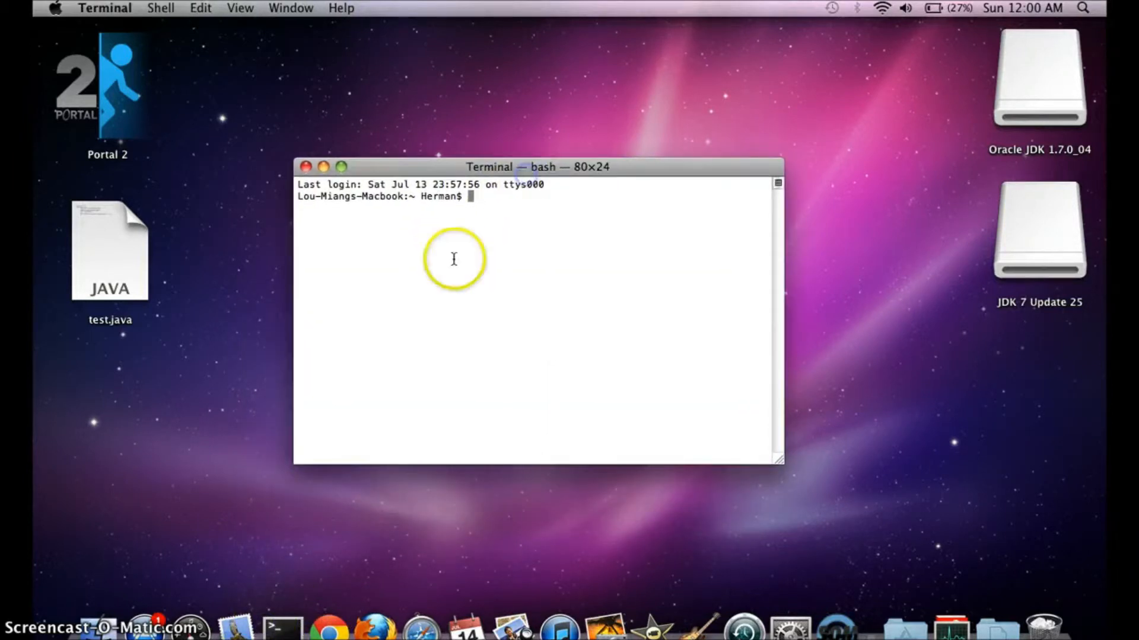
mouse_move(176, 247)
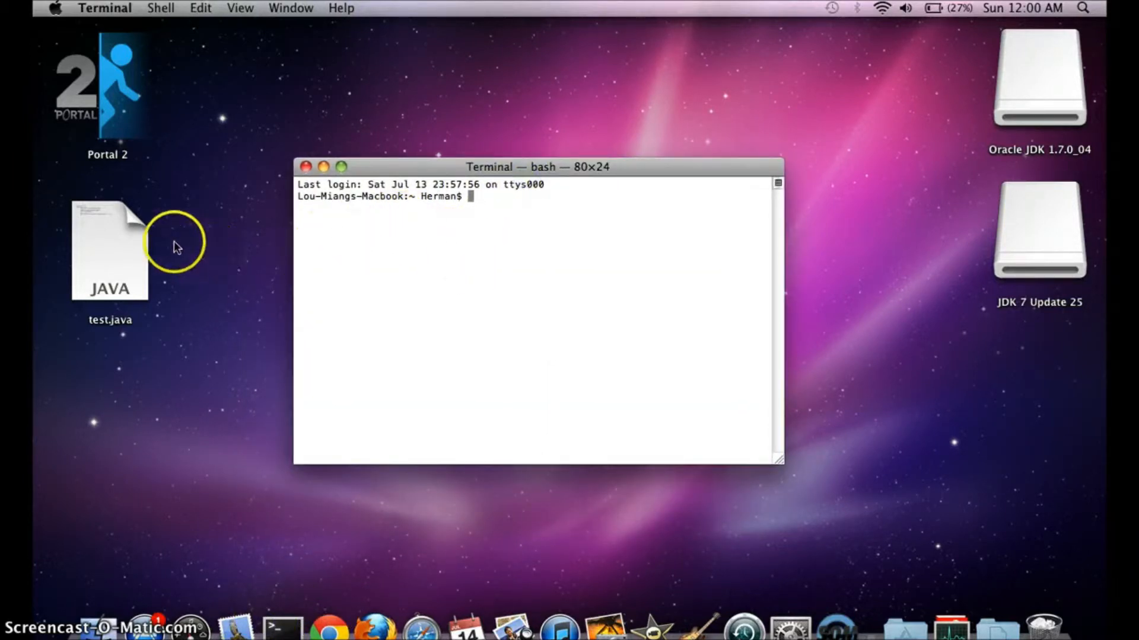
- Bring Terminal forward and change into the Desktop folder with cd Desktop
click(109, 250)
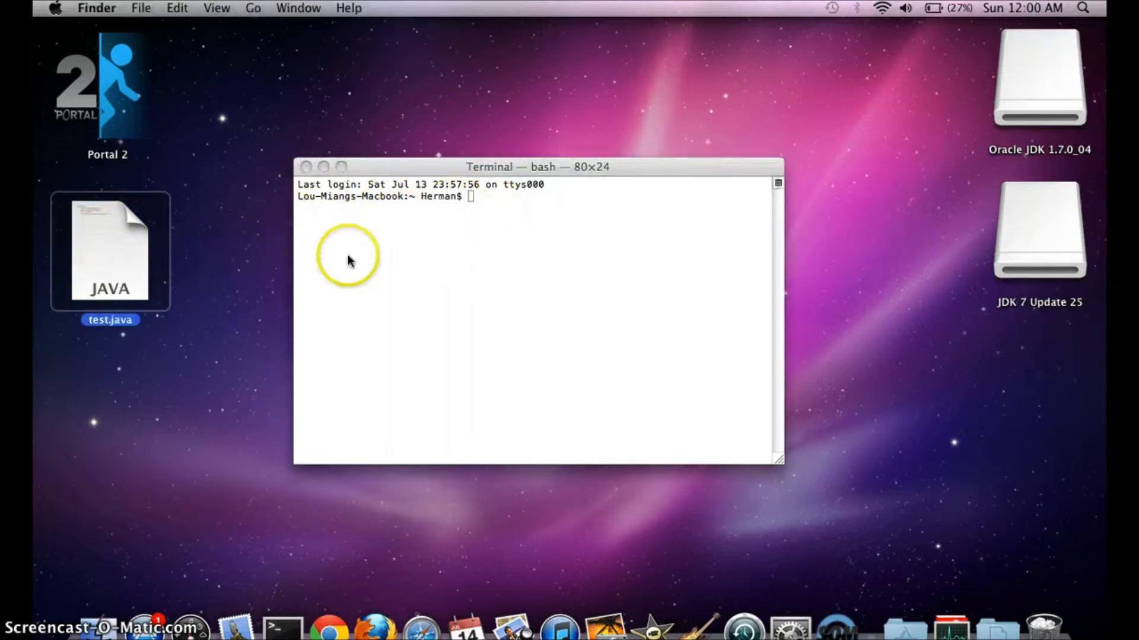
click(492, 267)
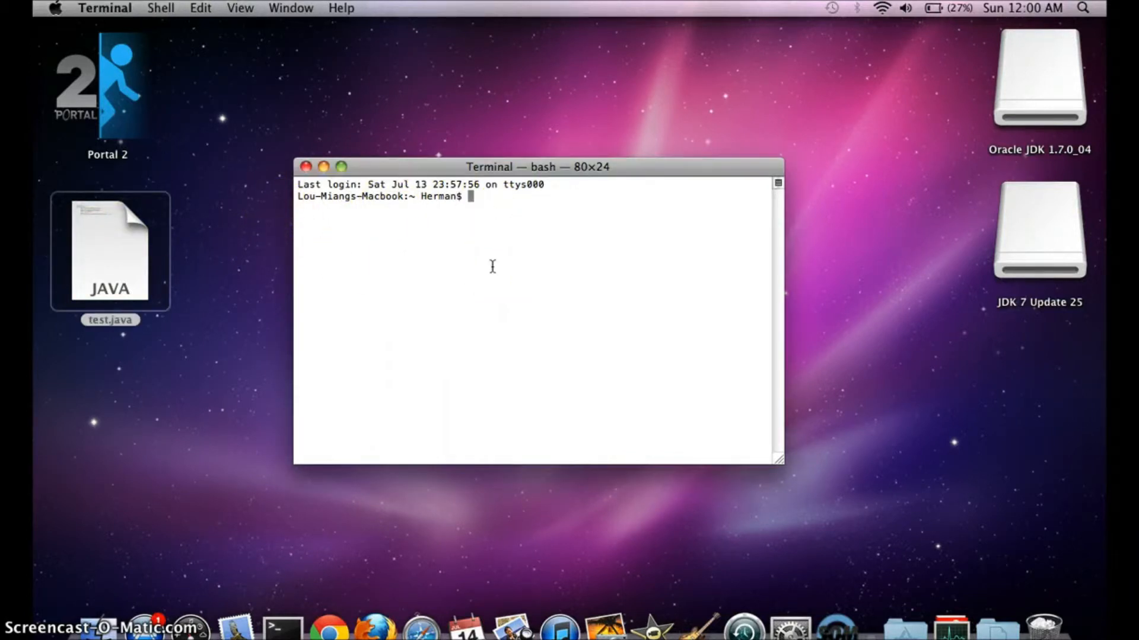
text(cd)
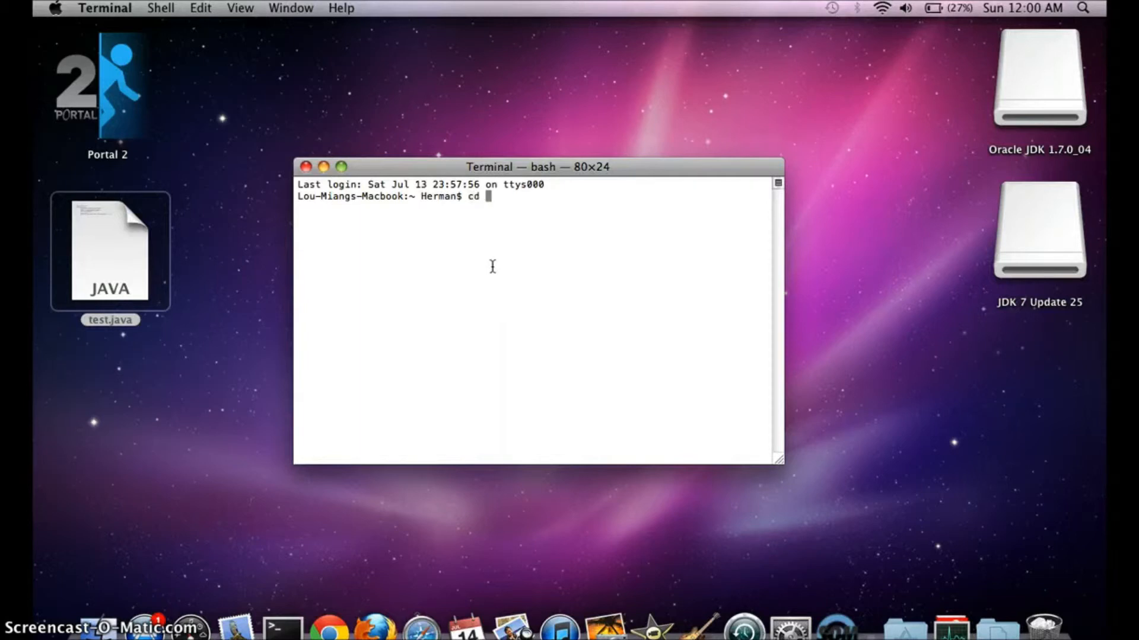
text(Desktop)
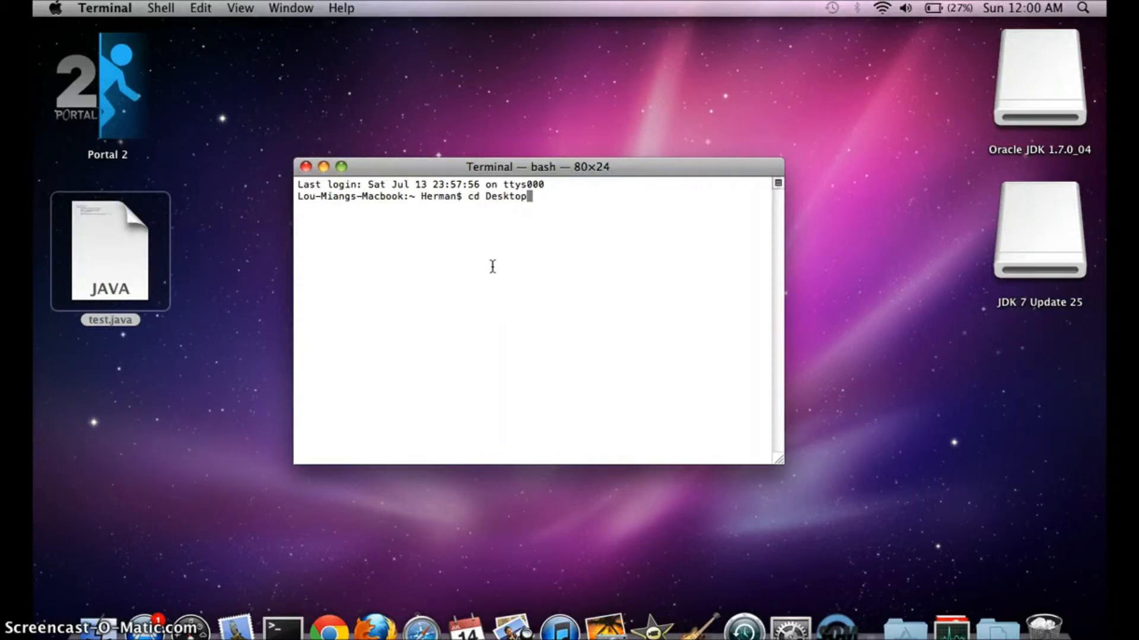
key(Return)
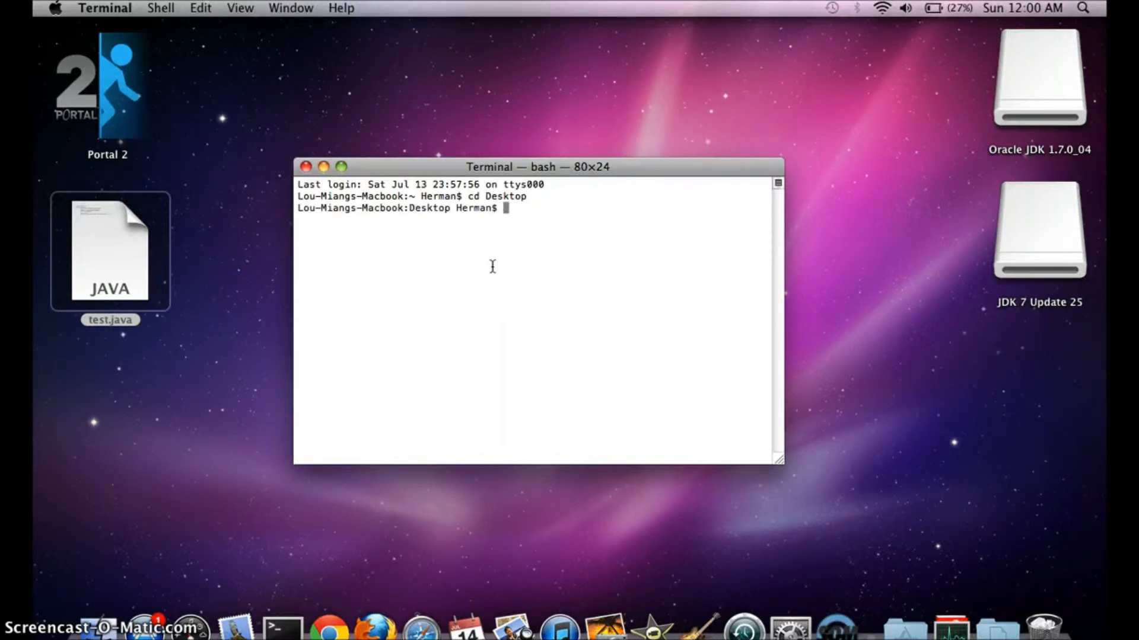
- Compile test.java with javac into test.class, then run it with java test
text(javac)
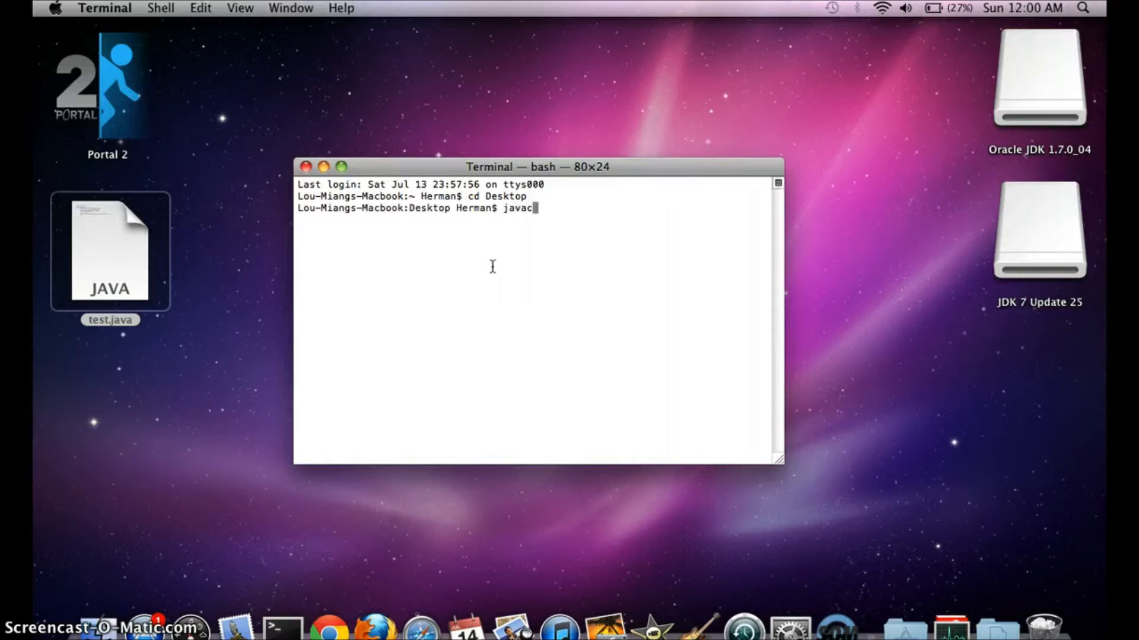
text(test.)
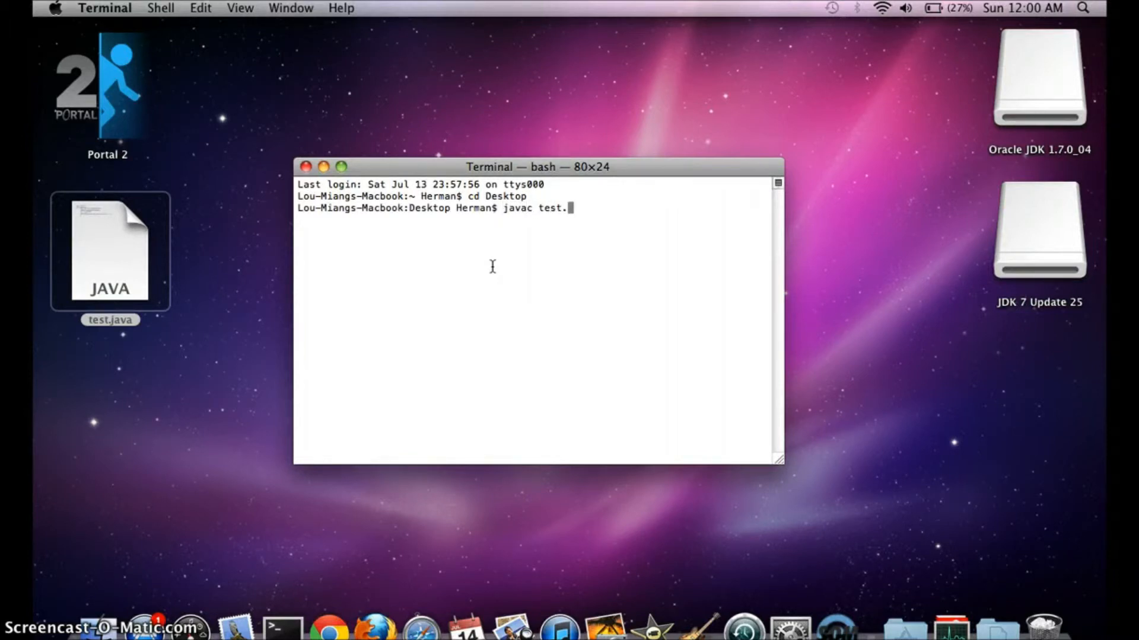
key(Return)
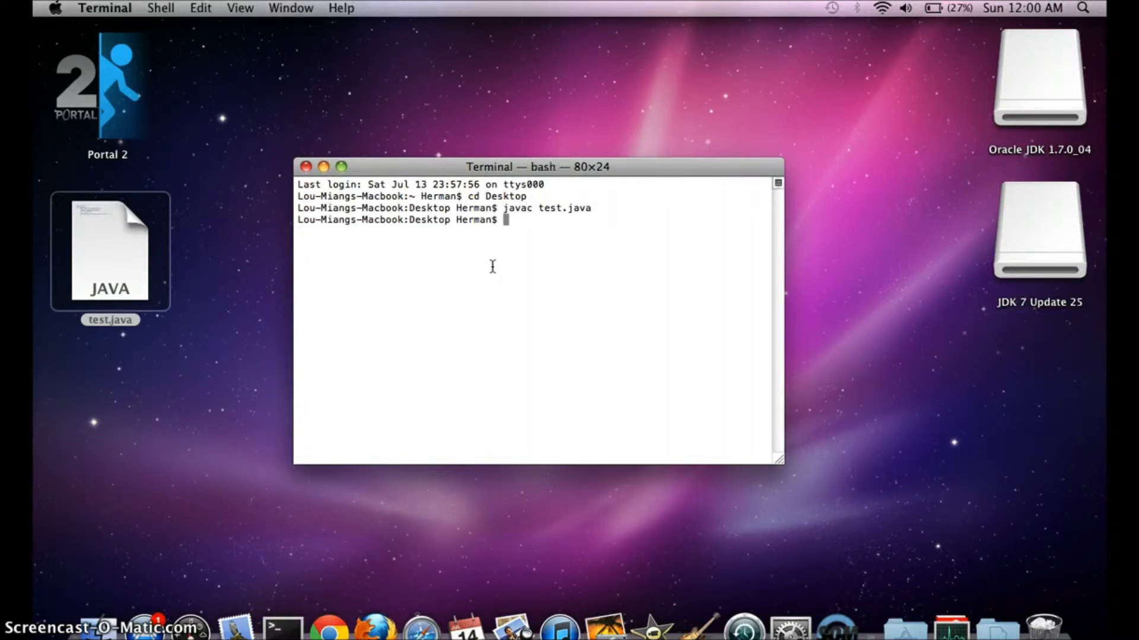
text(jav)
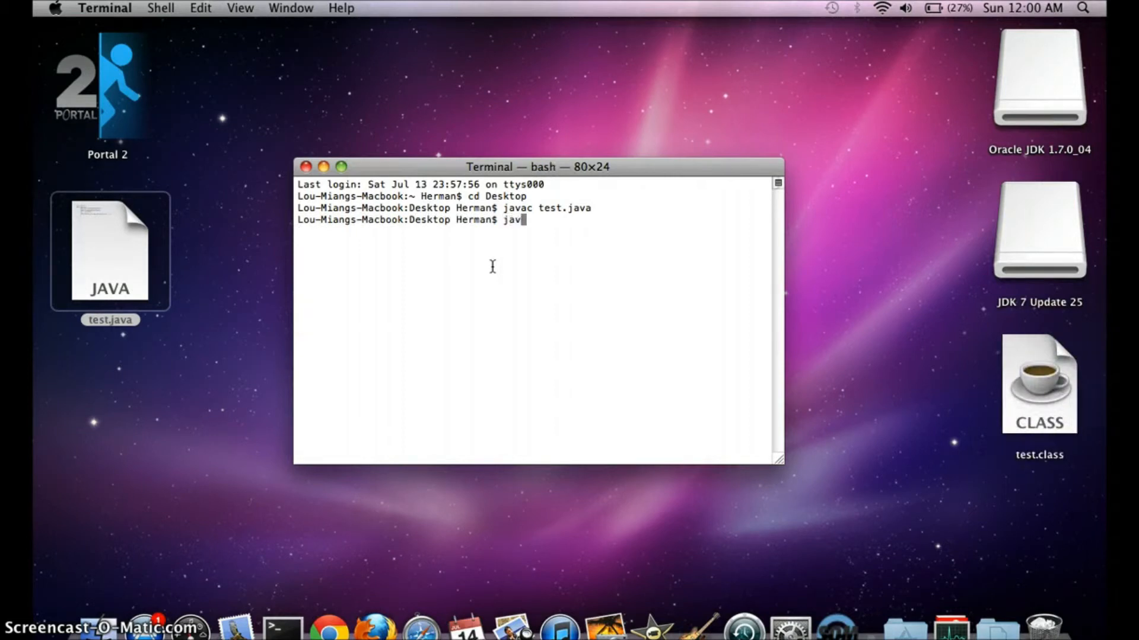
key(Return)
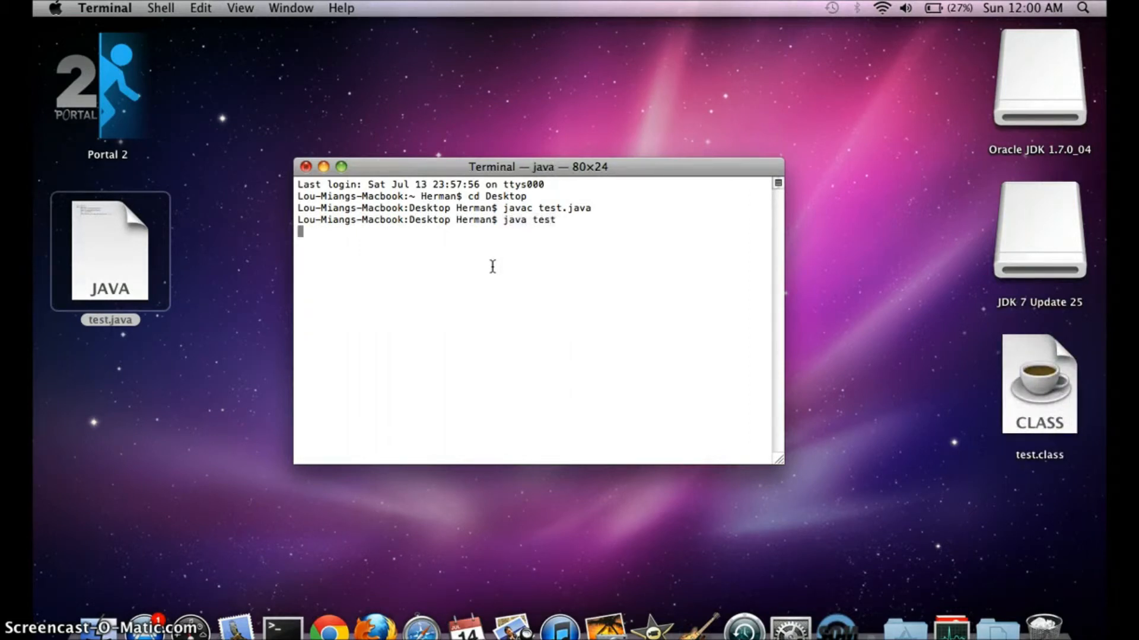